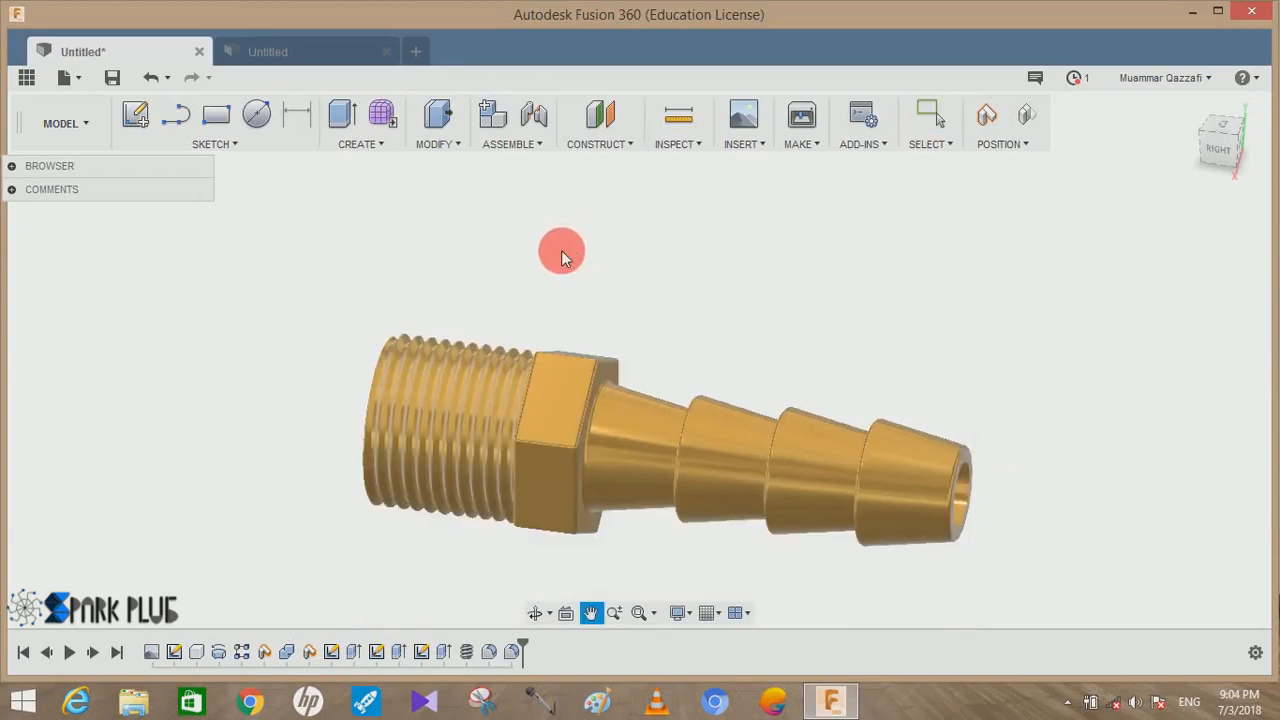
- Orbit the finished reference fitting to inspect the barb end and side view
drag(560, 250, 628, 264)
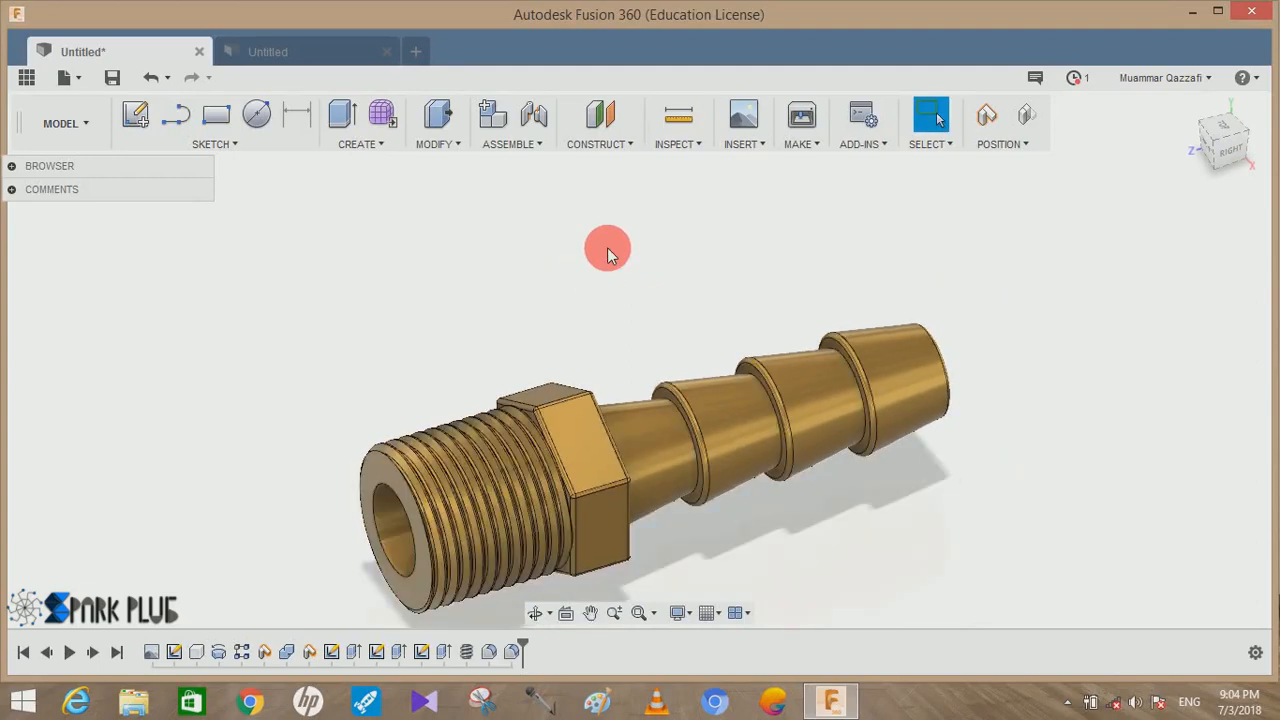
mouse_move(596, 236)
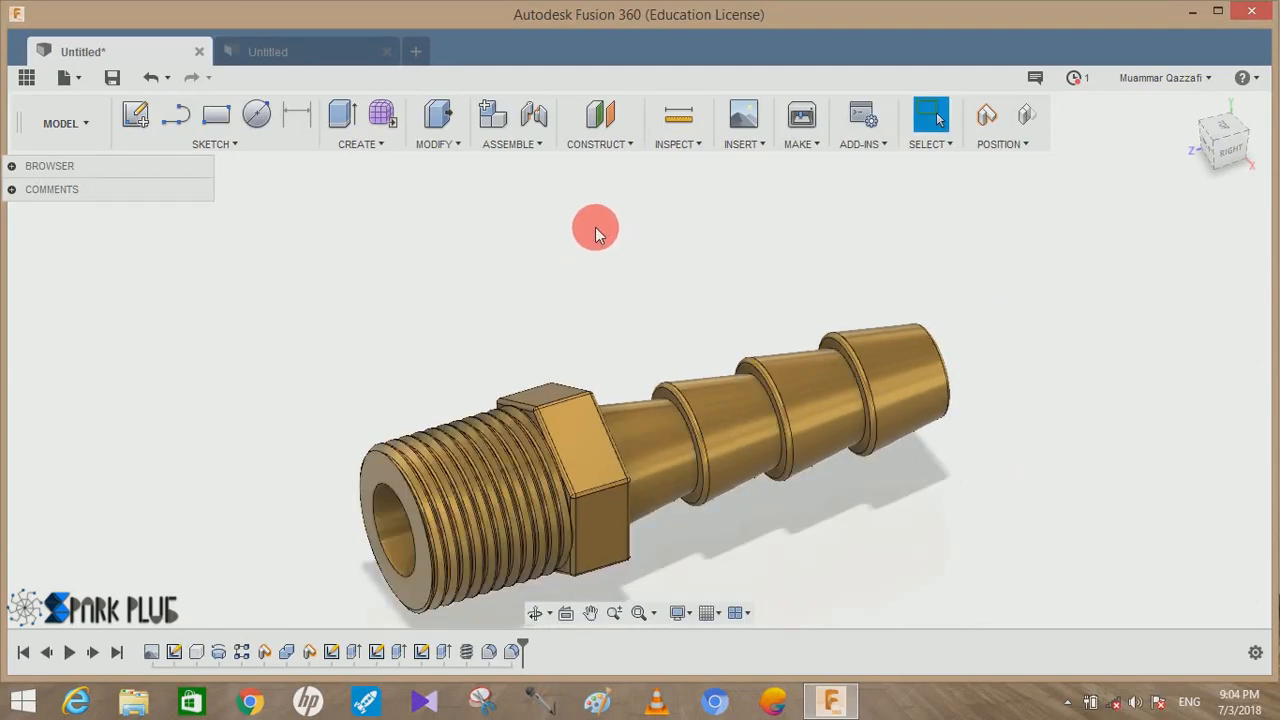
drag(596, 228, 976, 370)
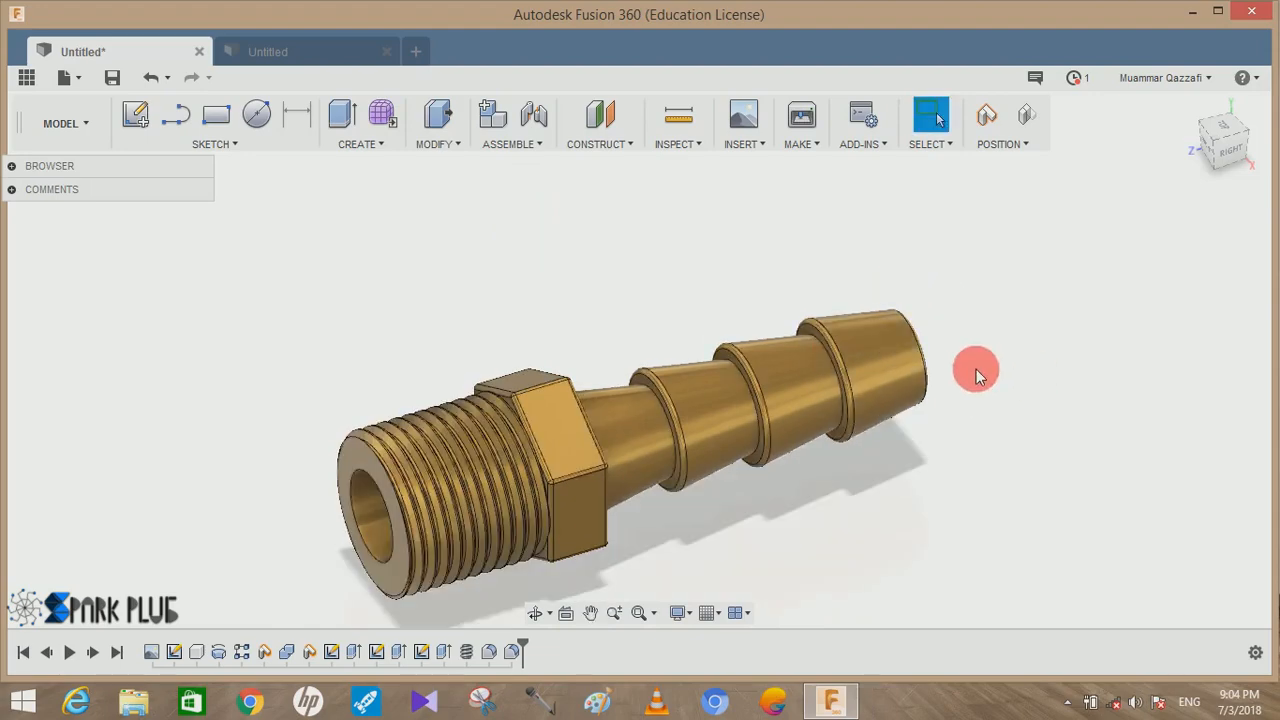
drag(976, 370, 620, 330)
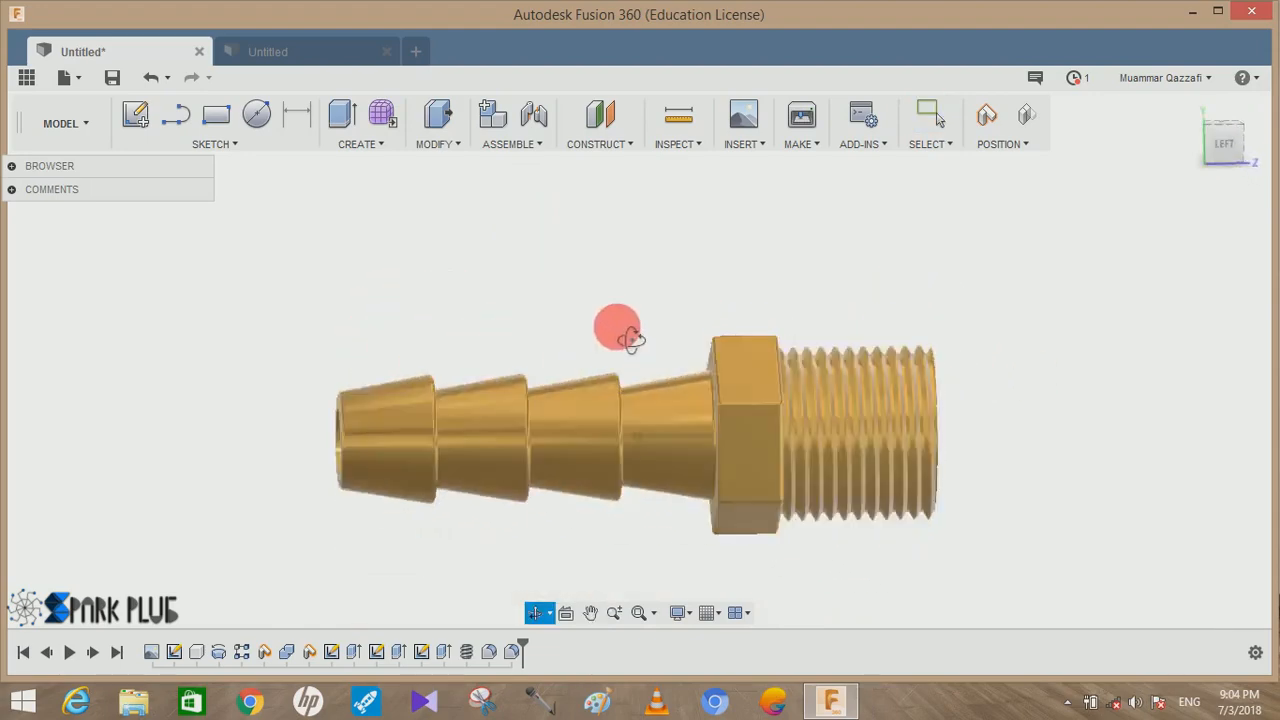
drag(616, 324, 916, 360)
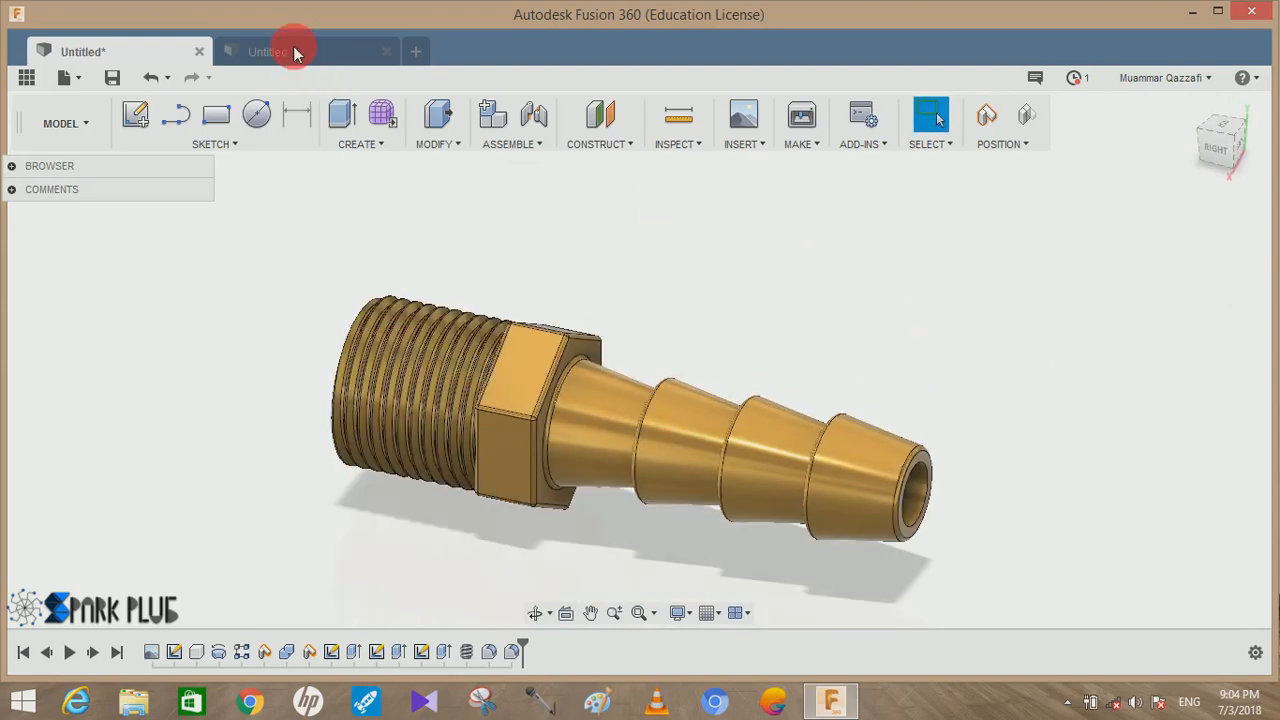
- In the empty second design, sketch the barb profile with 10 mm and 22 mm edges at 100°
click(268, 52)
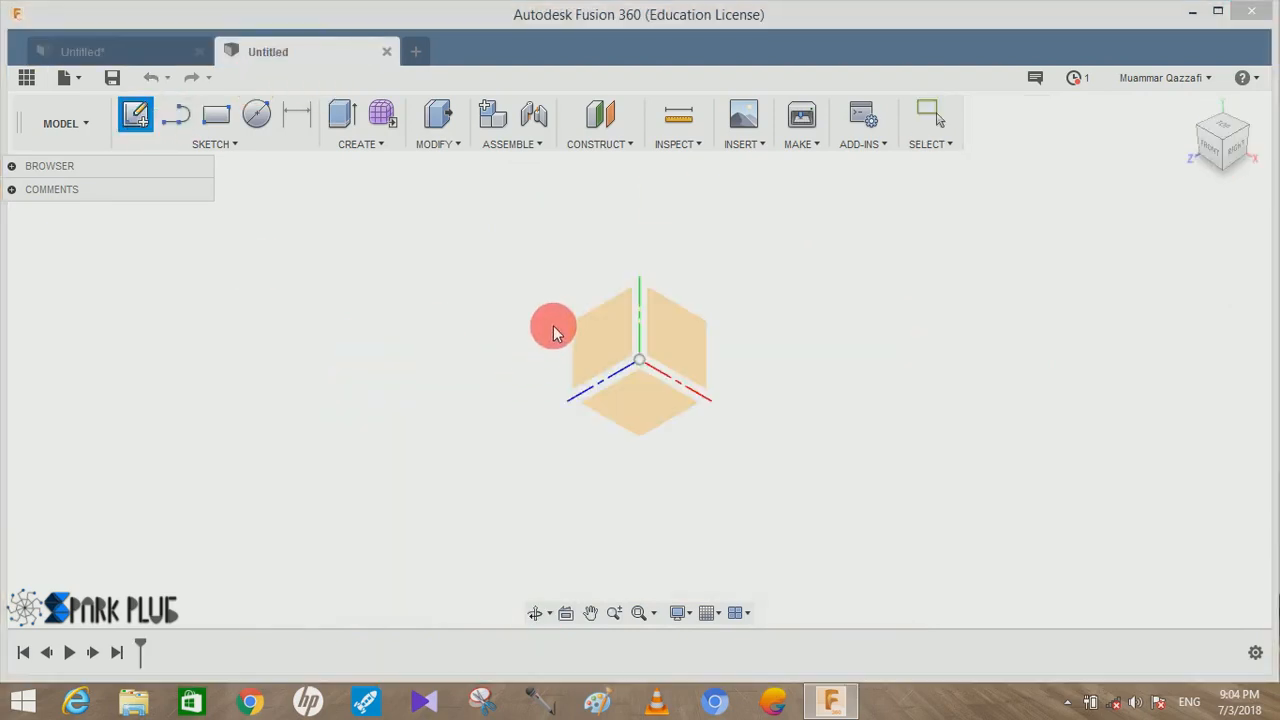
click(552, 328)
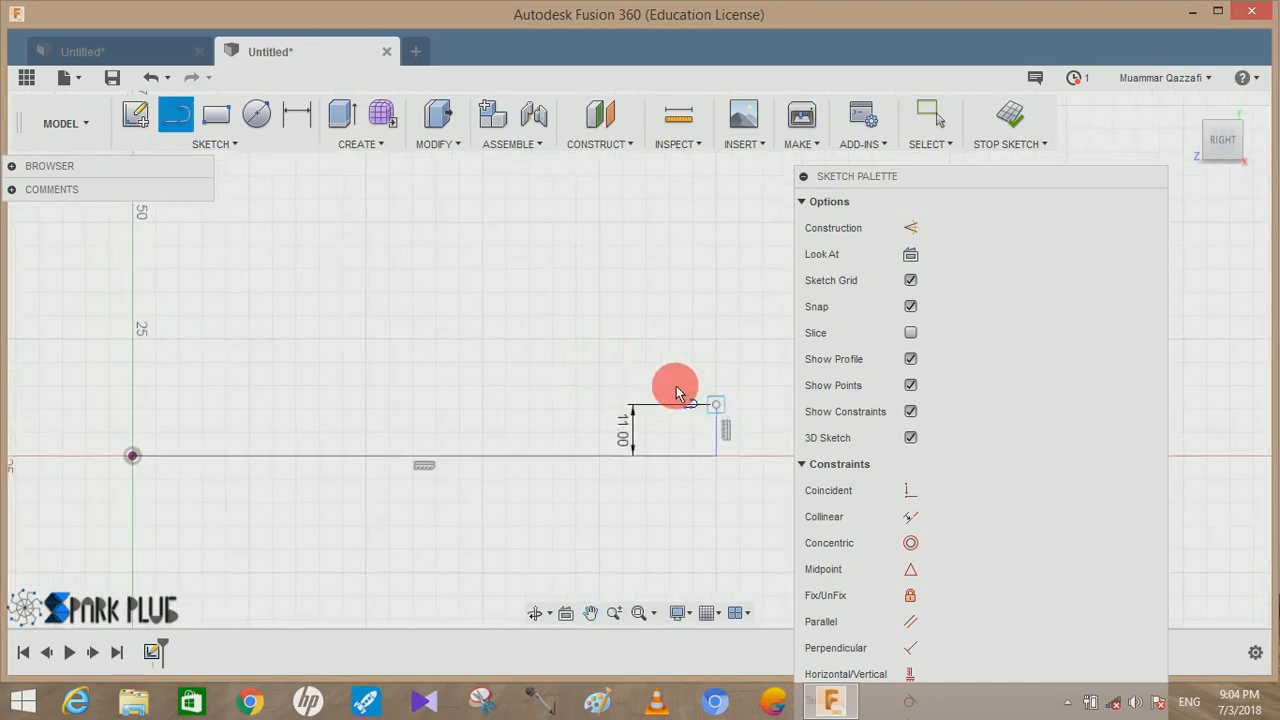
drag(676, 388, 568, 332)
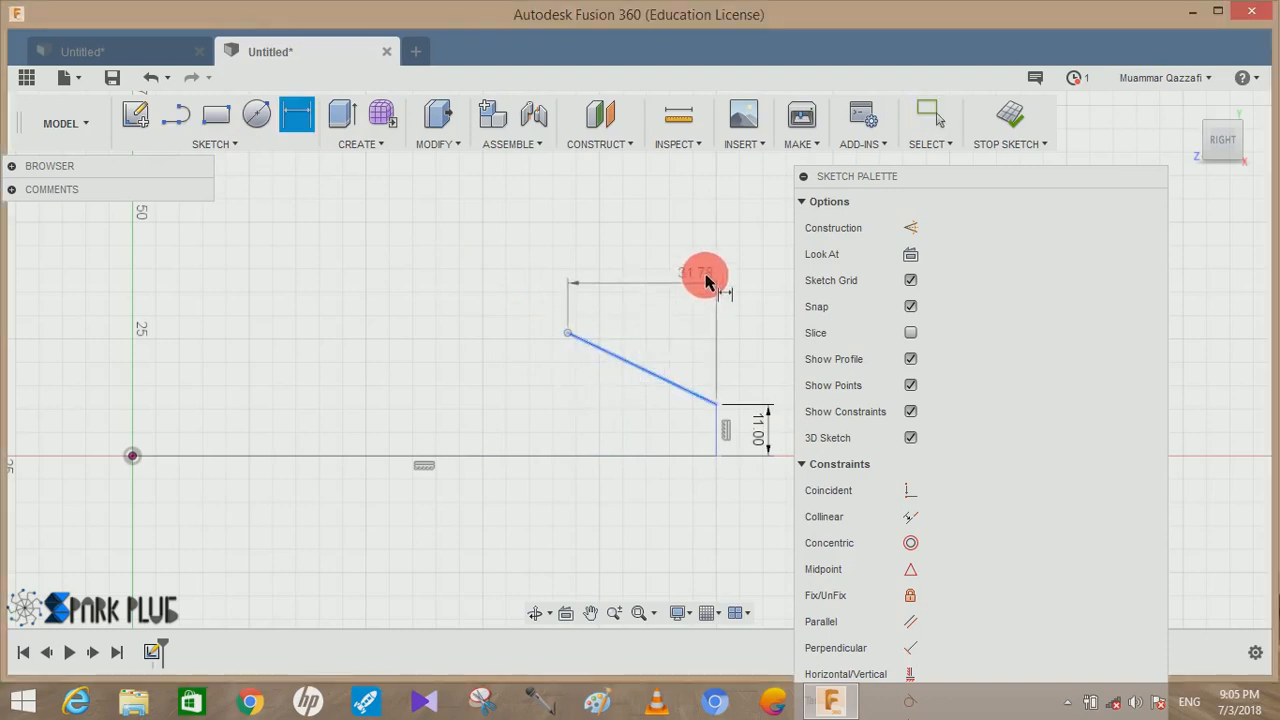
drag(704, 276, 728, 256)
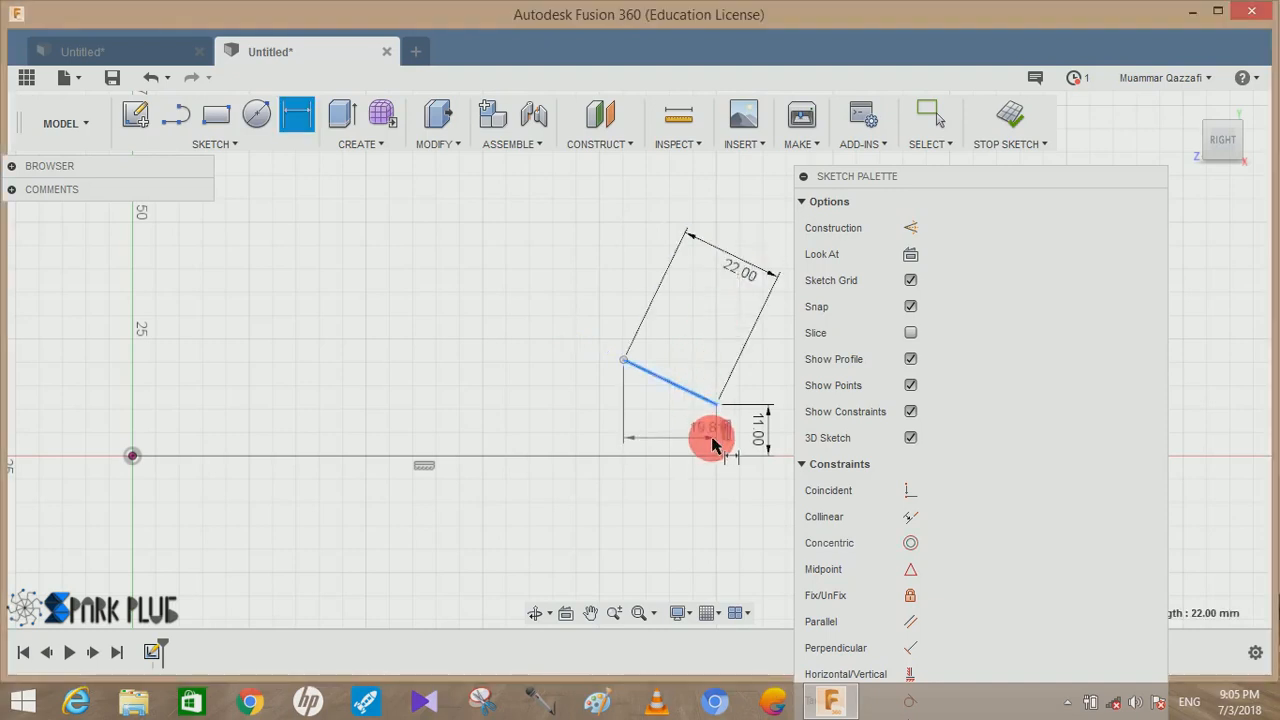
drag(710, 436, 576, 524)
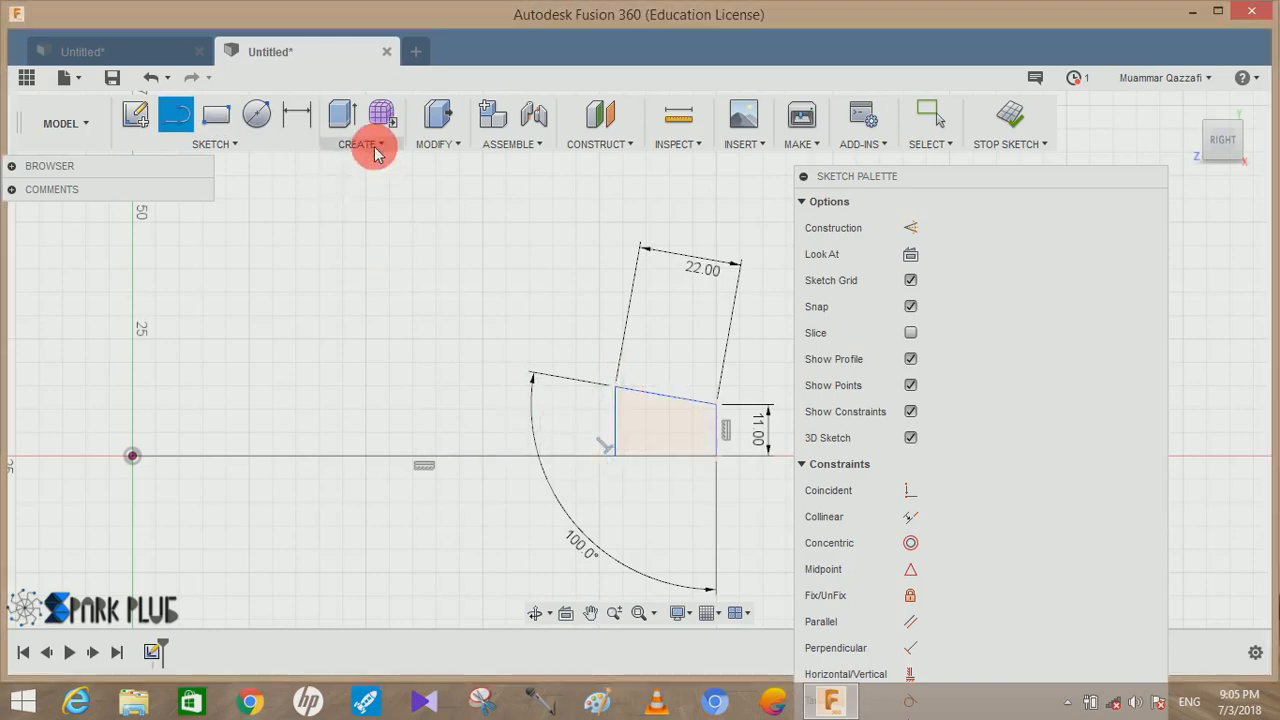
- Revolve the four-sided profile 360° about the horizontal line into a solid tapered cone
click(358, 144)
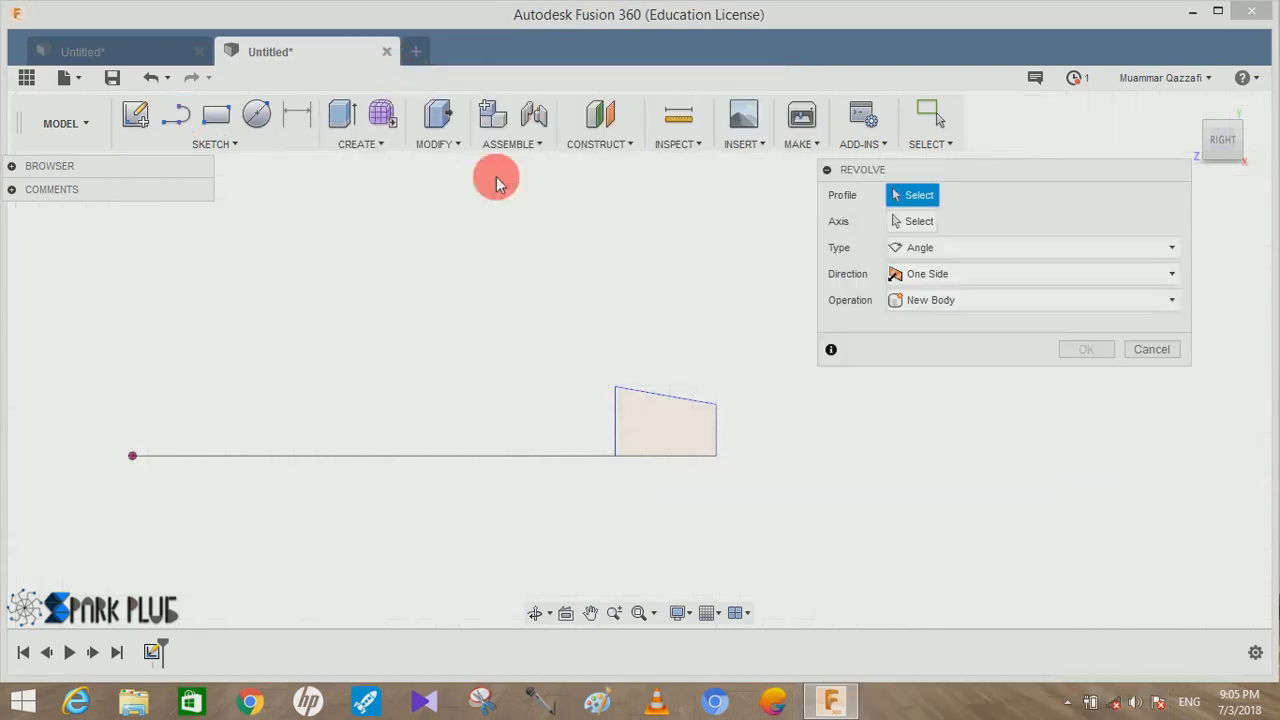
click(684, 420)
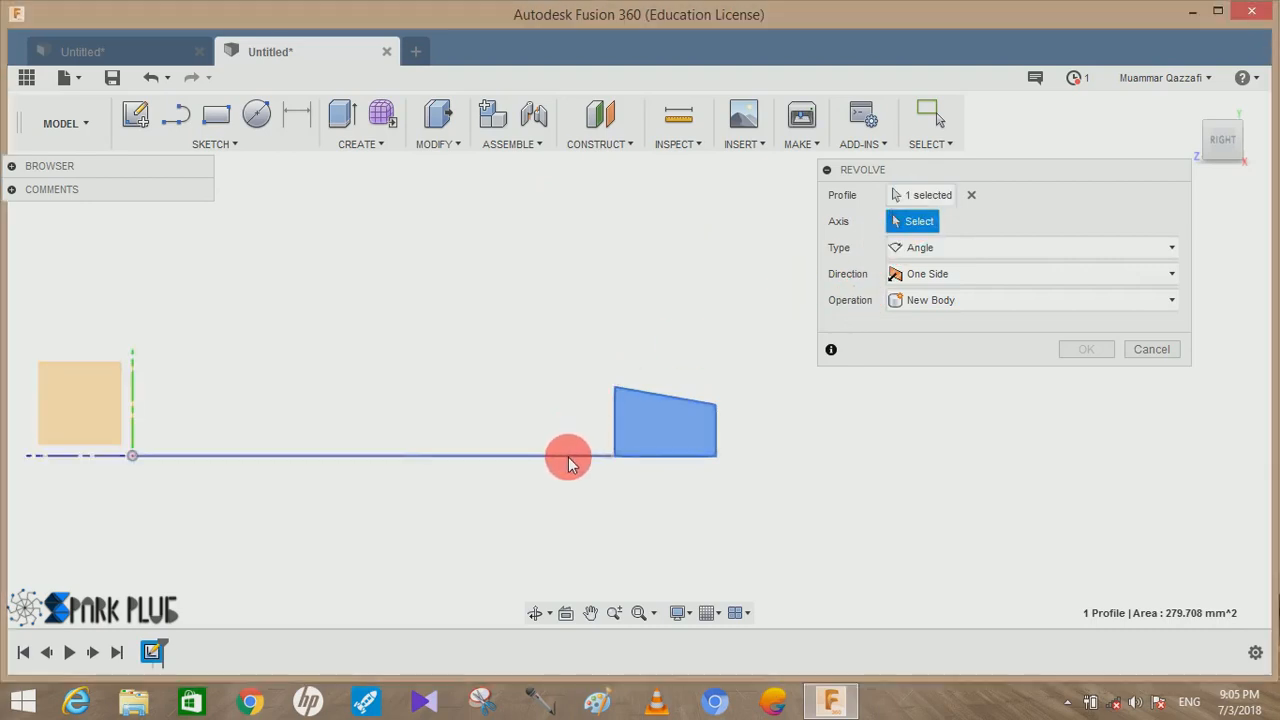
click(568, 456)
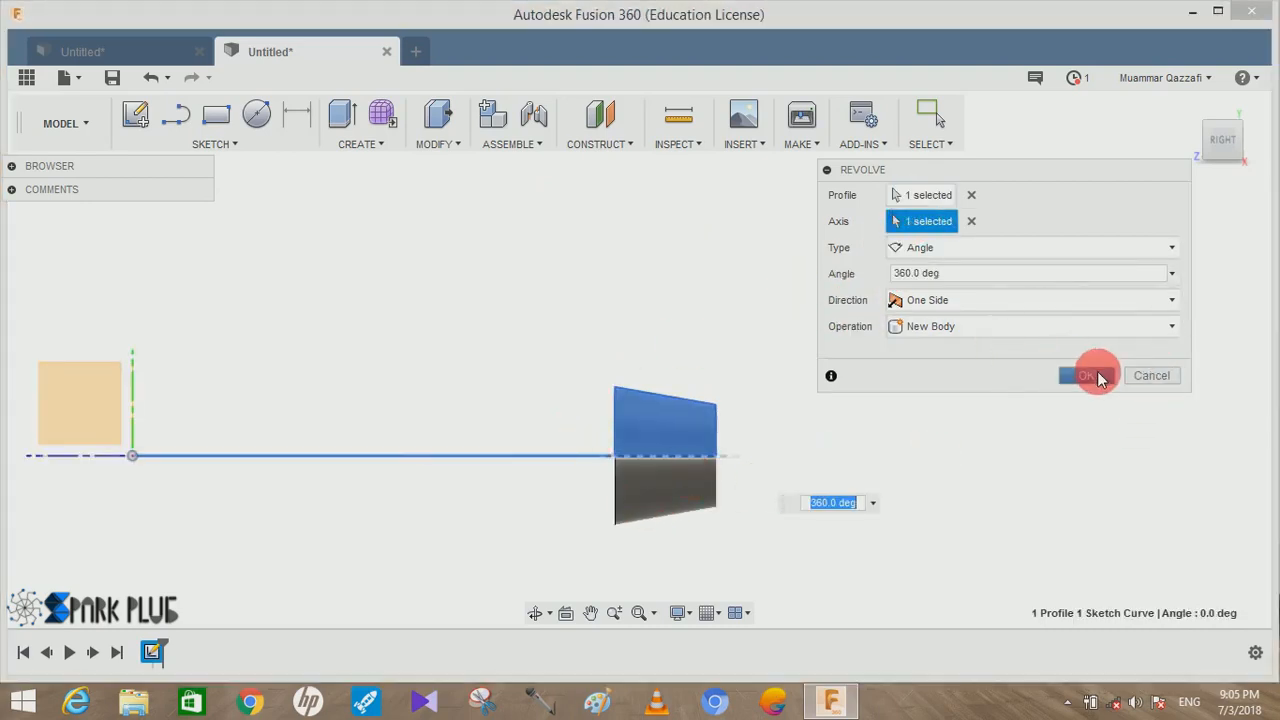
click(1080, 376)
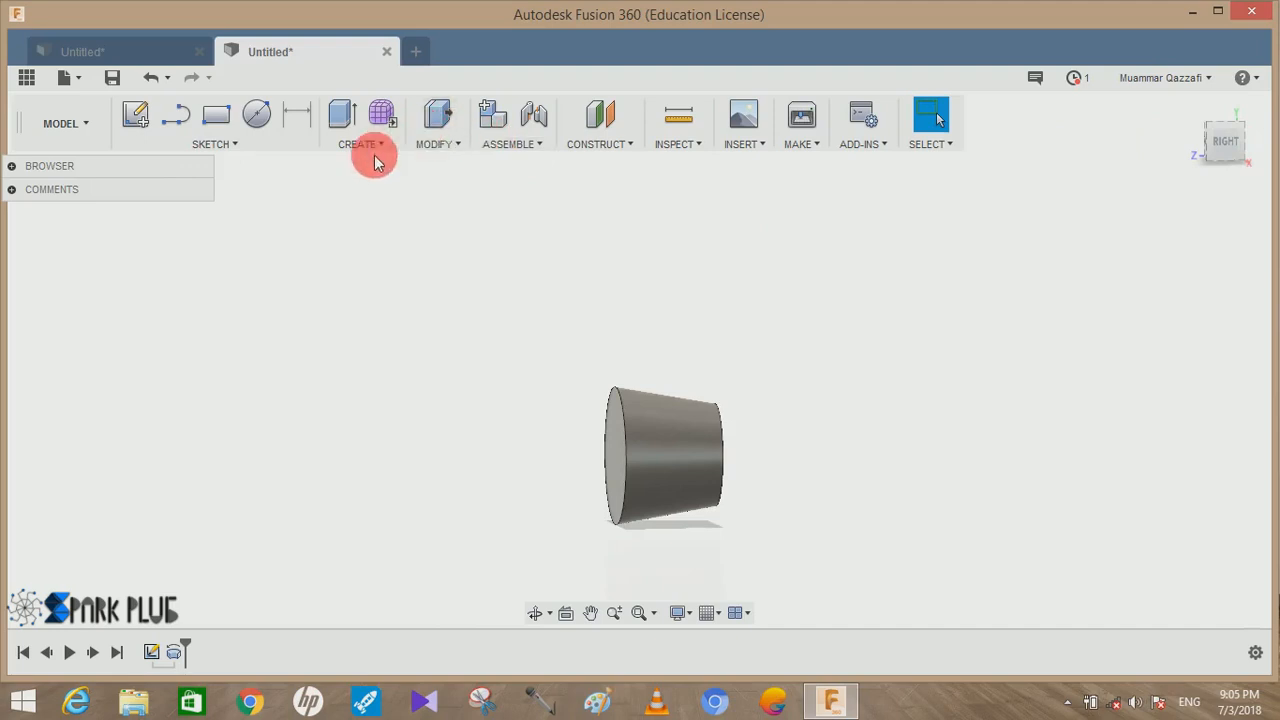
- Rectangular-pattern the cone body into four copies along the axis over 63 mm
click(356, 144)
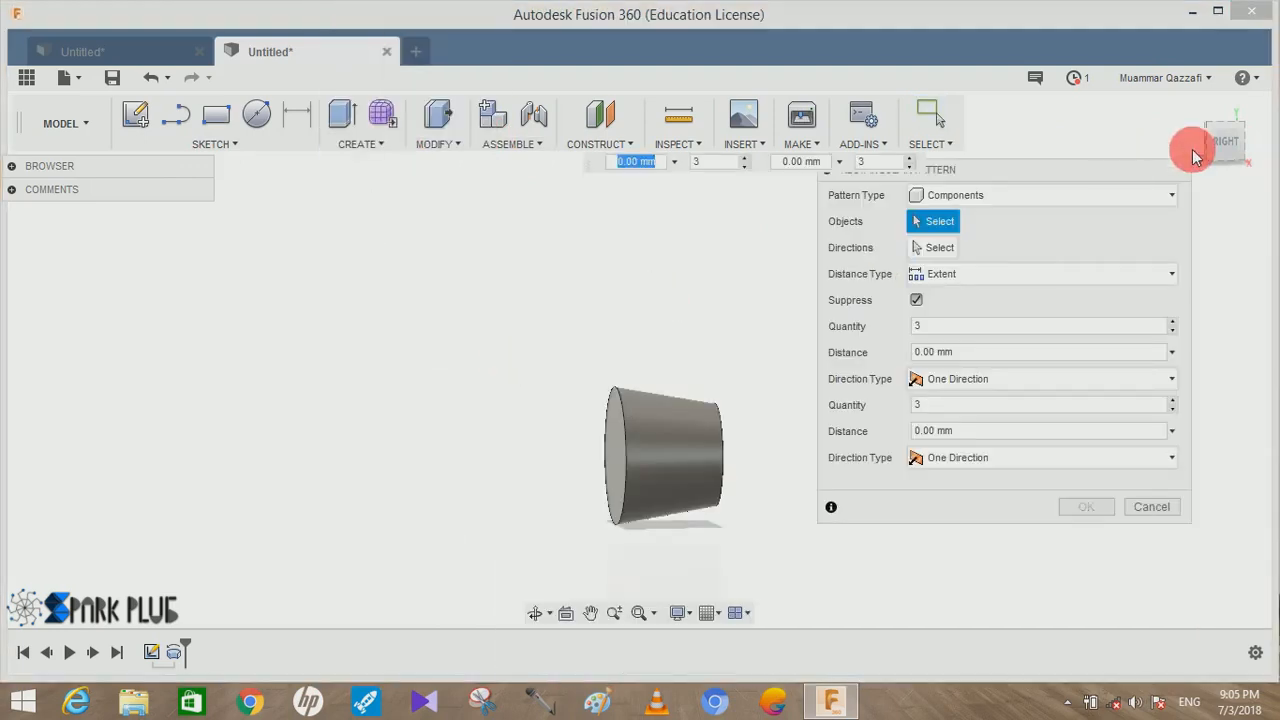
click(1040, 196)
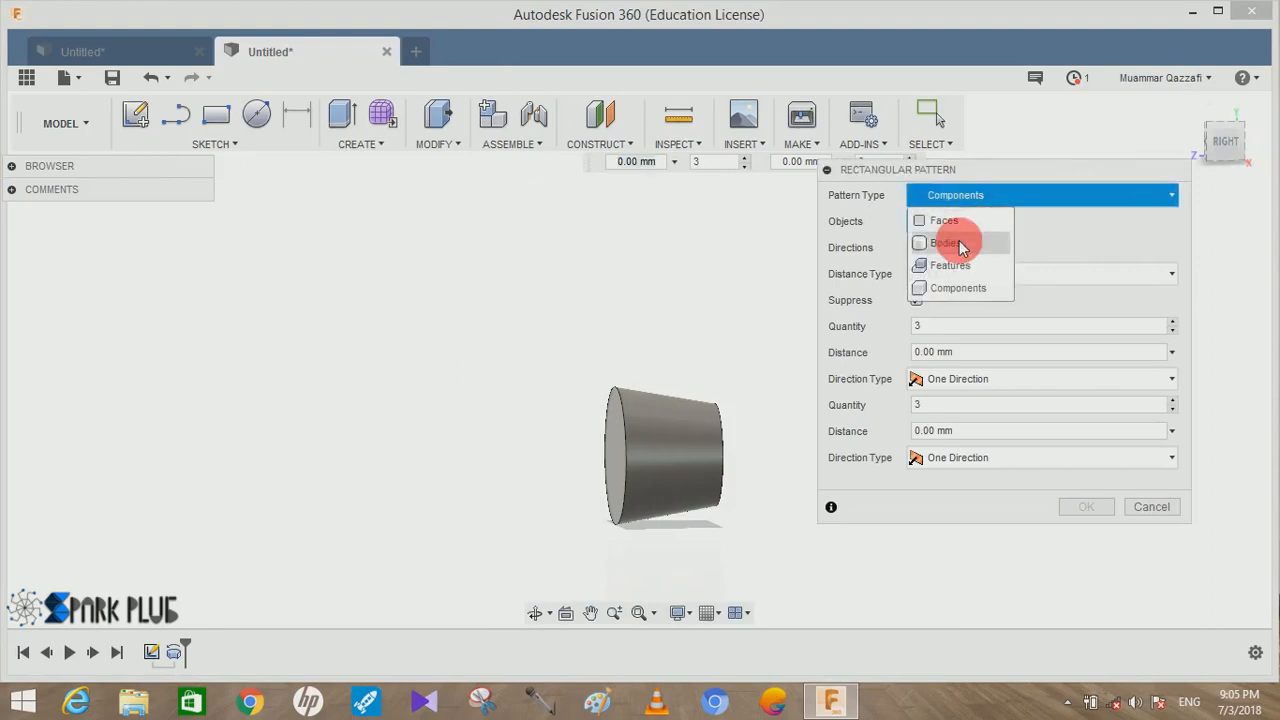
click(944, 242)
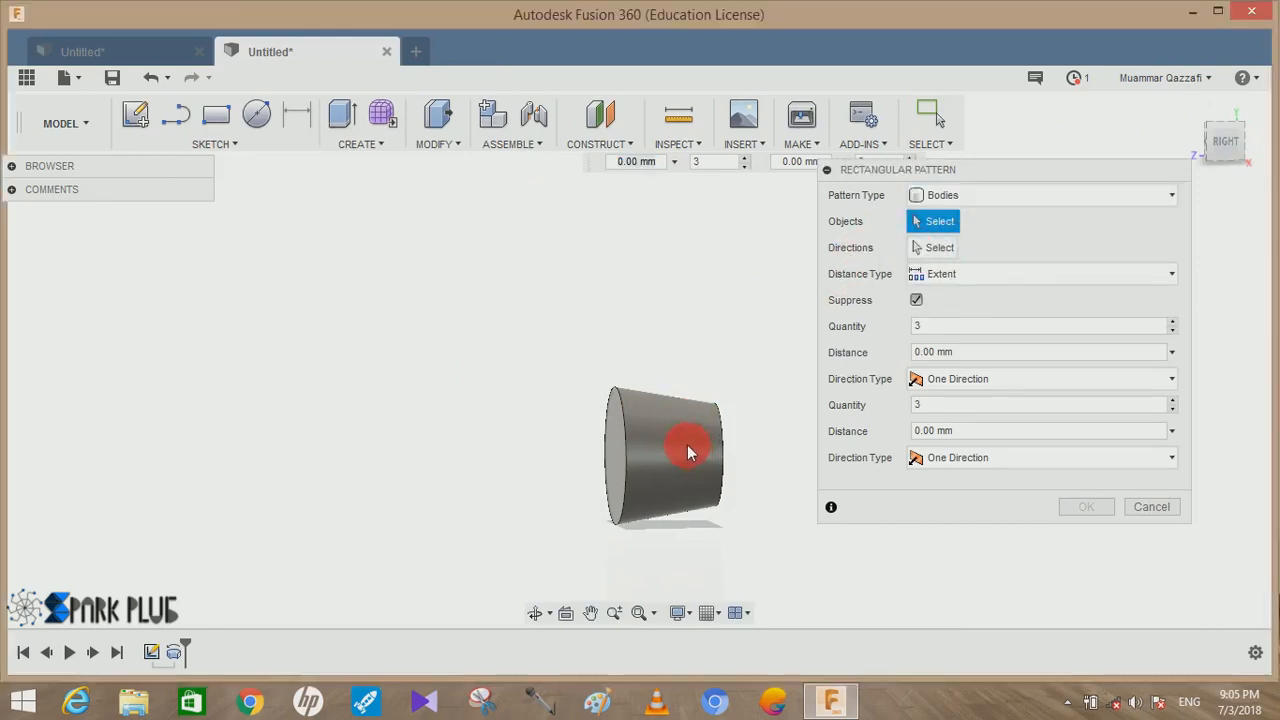
click(688, 452)
text(63)
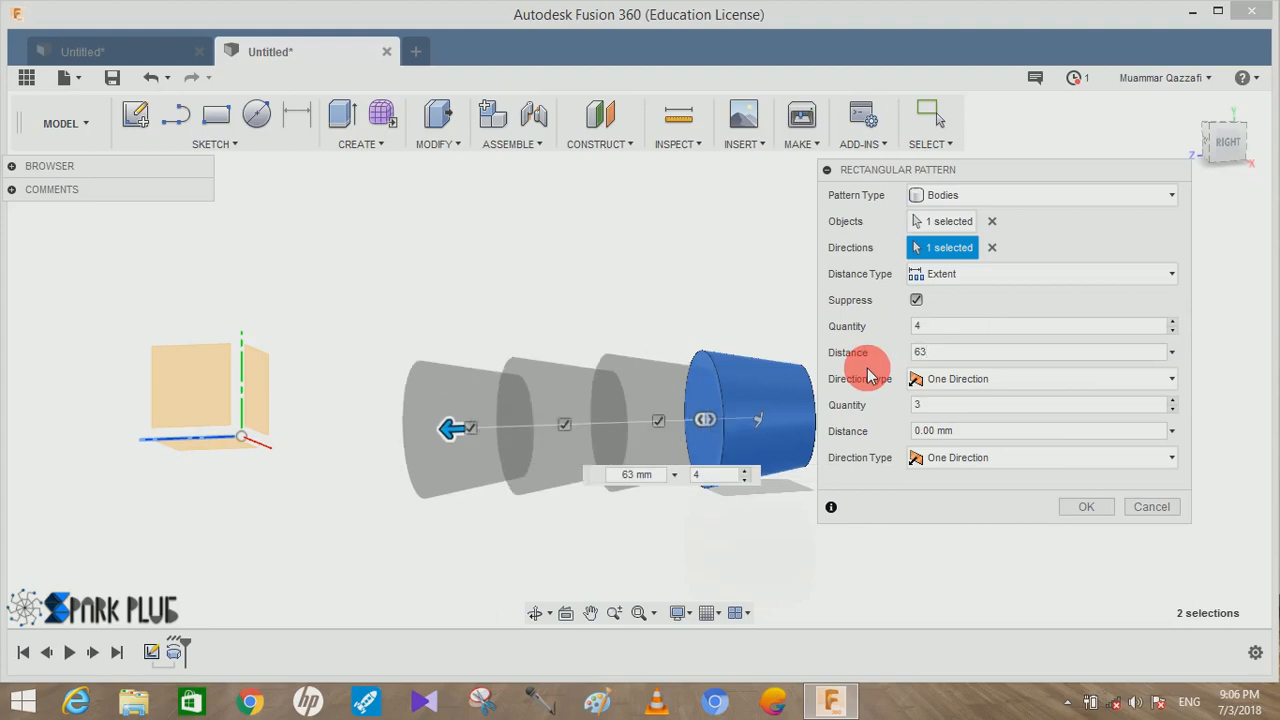
click(1086, 506)
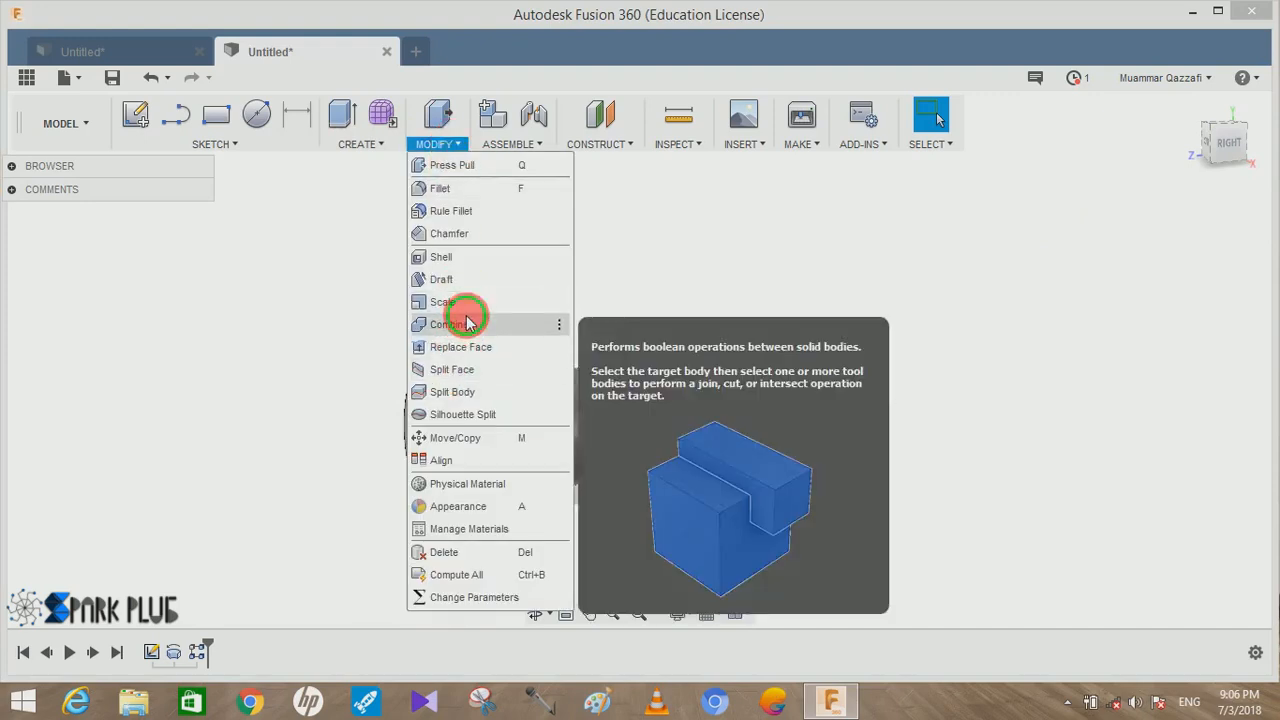
- Combine the four tapered segments with Join into one stepped barb body
click(448, 324)
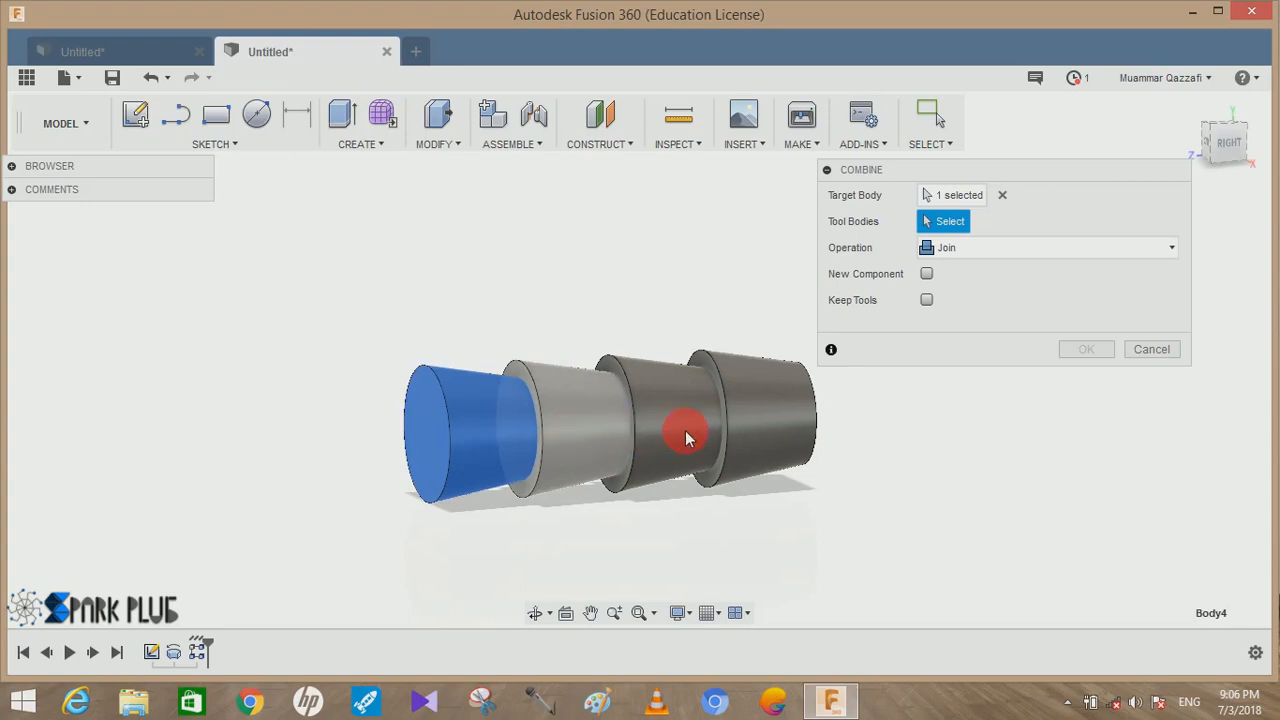
click(688, 434)
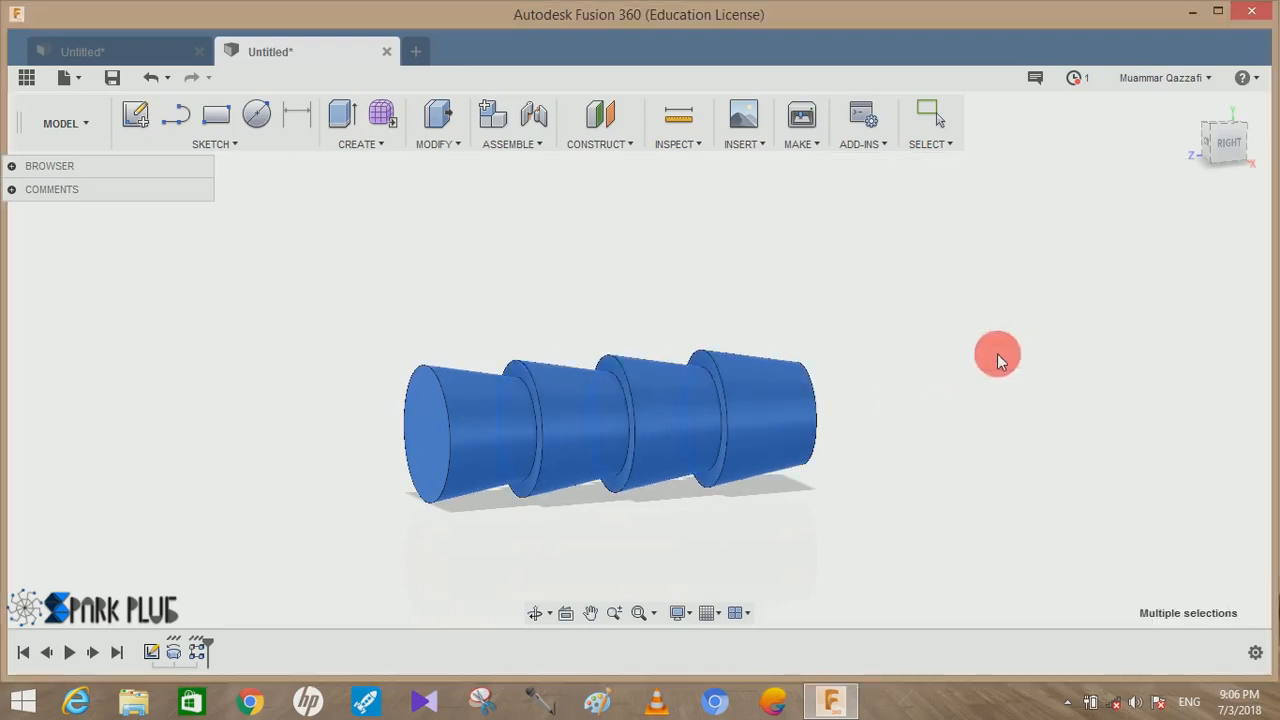
click(930, 114)
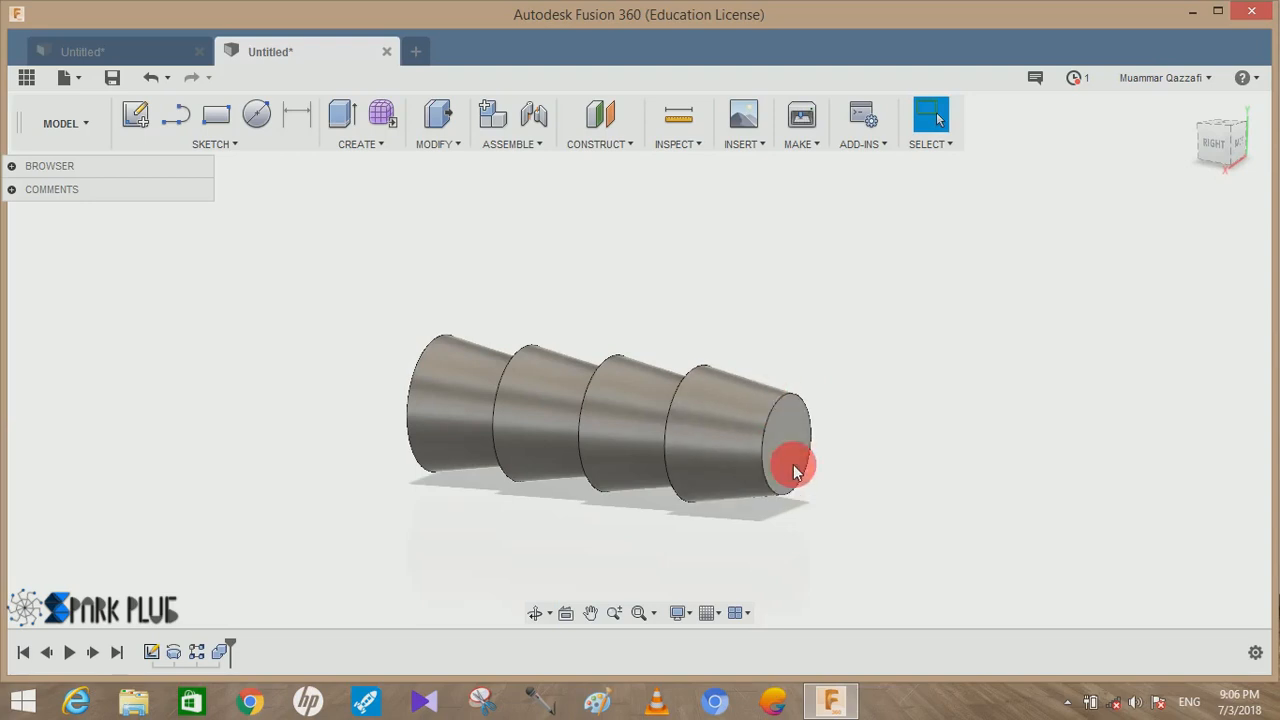
- Sketch a 15 mm centre circle on the barb's end face and extrude-cut it through the body
click(790, 460)
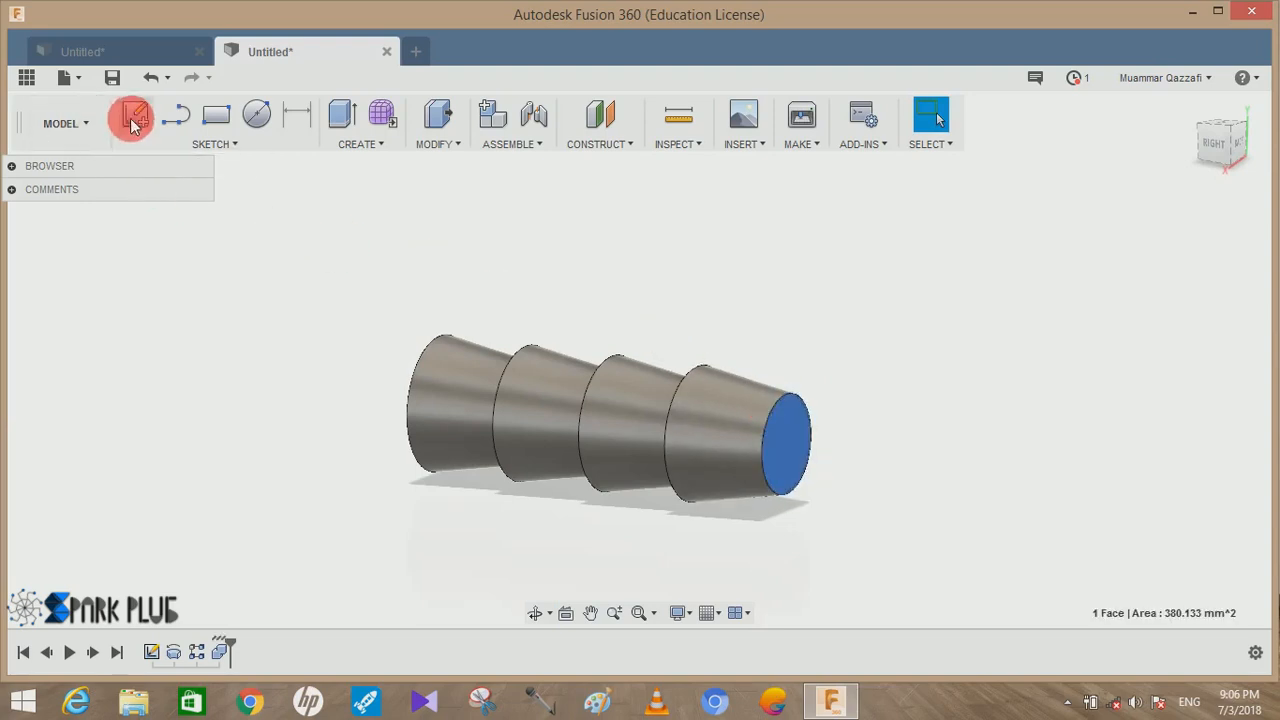
click(132, 114)
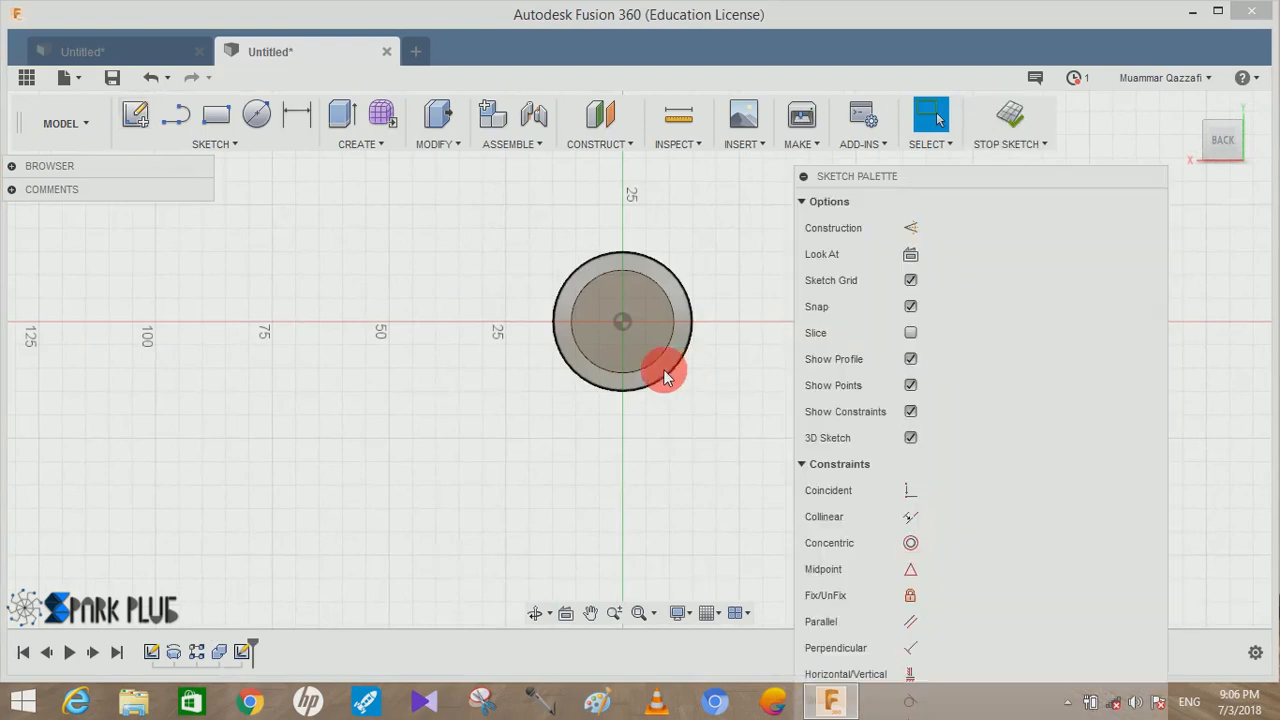
click(256, 114)
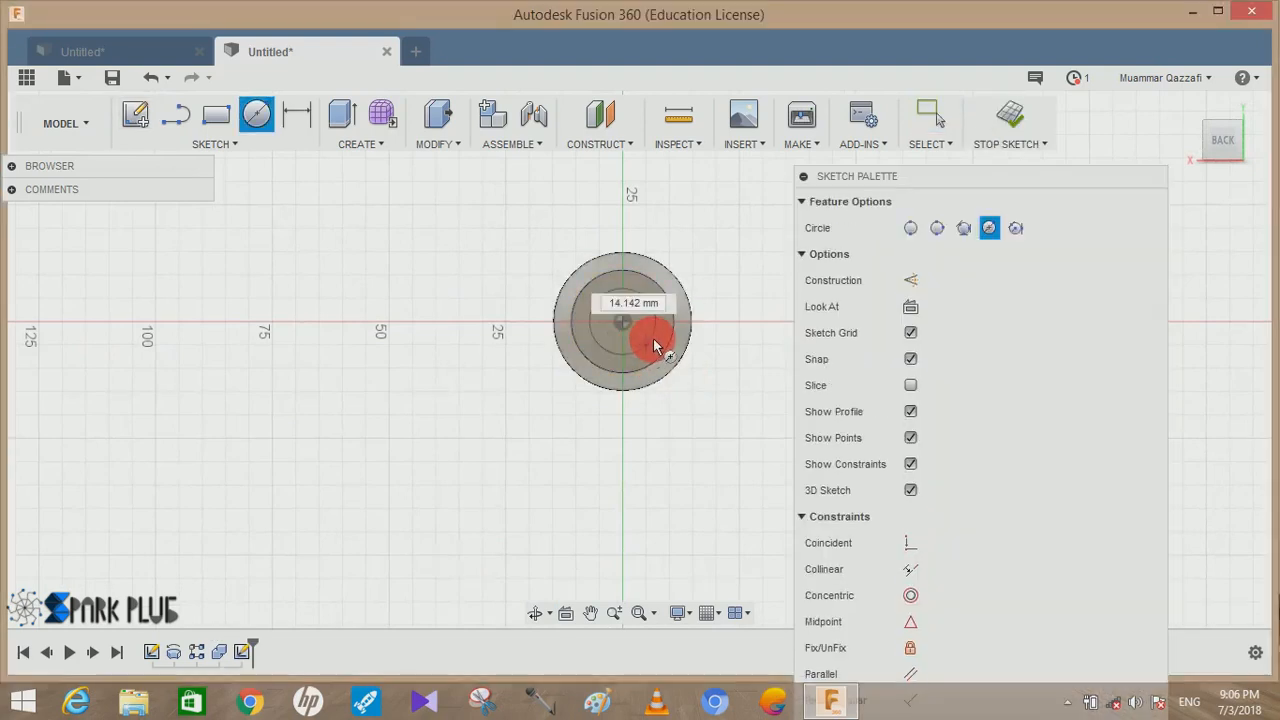
text(15)
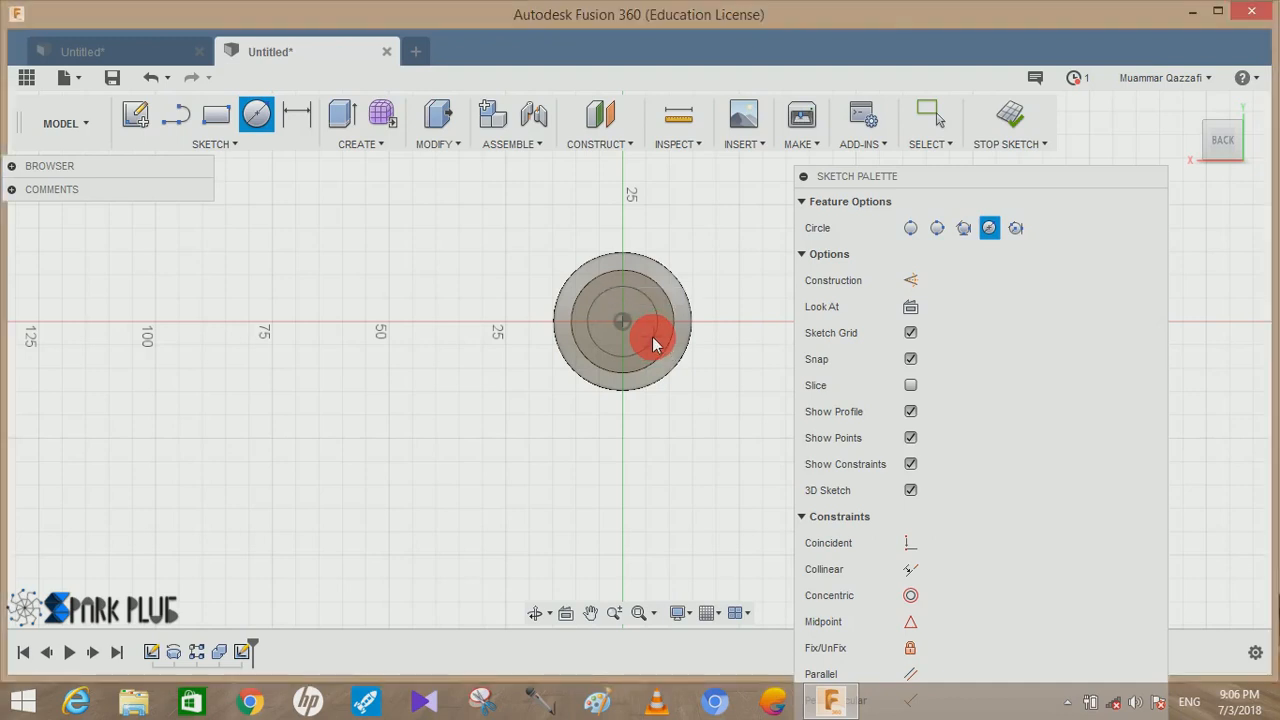
click(928, 114)
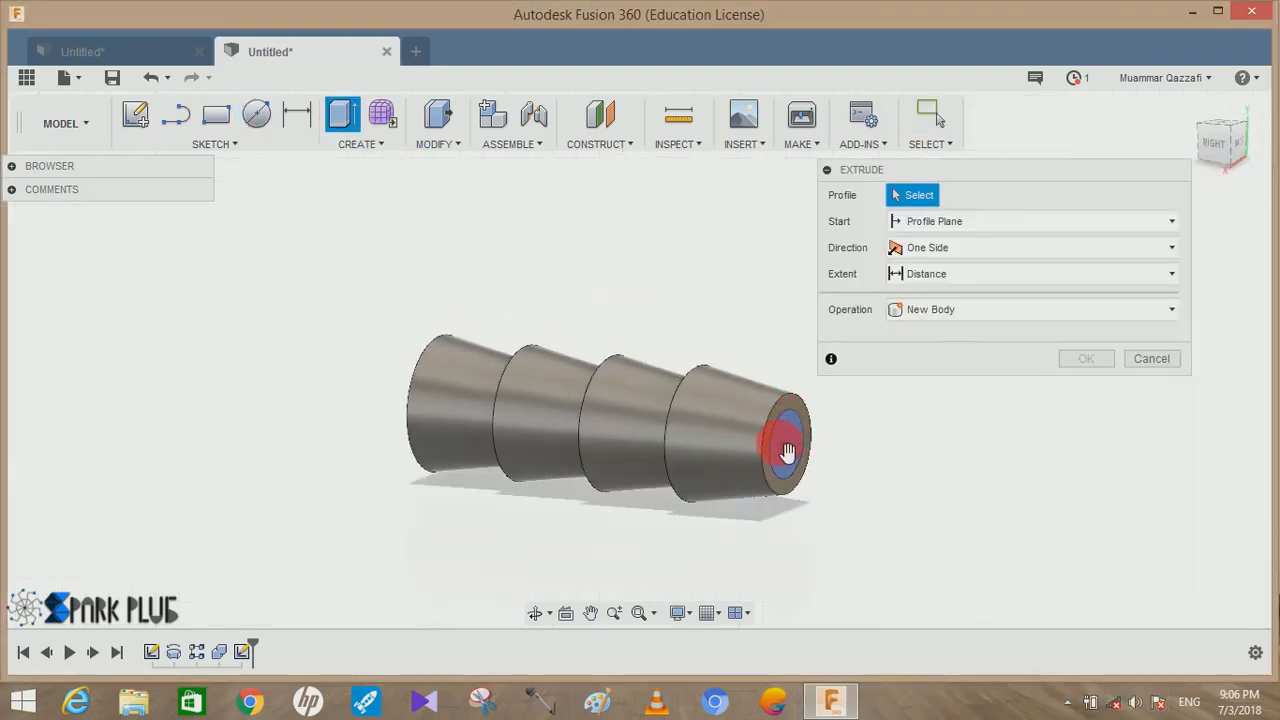
click(784, 450)
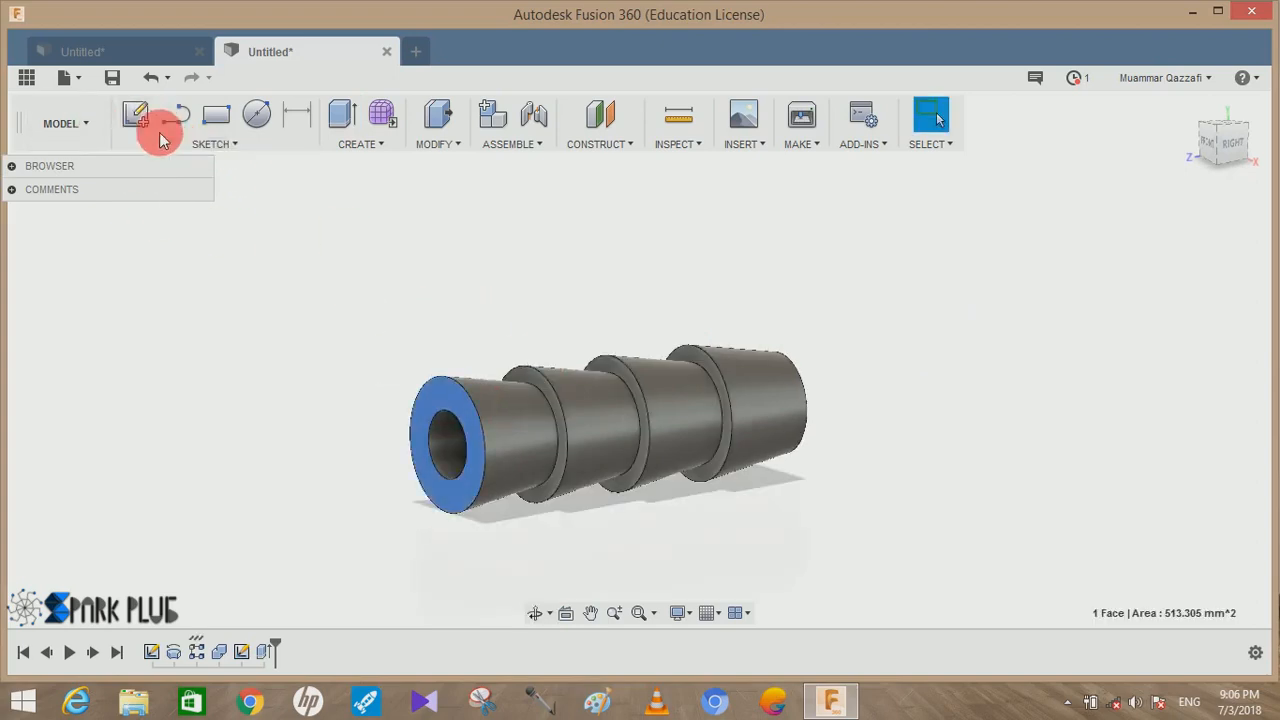
- Sketch a circumscribed hexagon on the end face and extrude it 15 mm joined as the hex nut
click(136, 114)
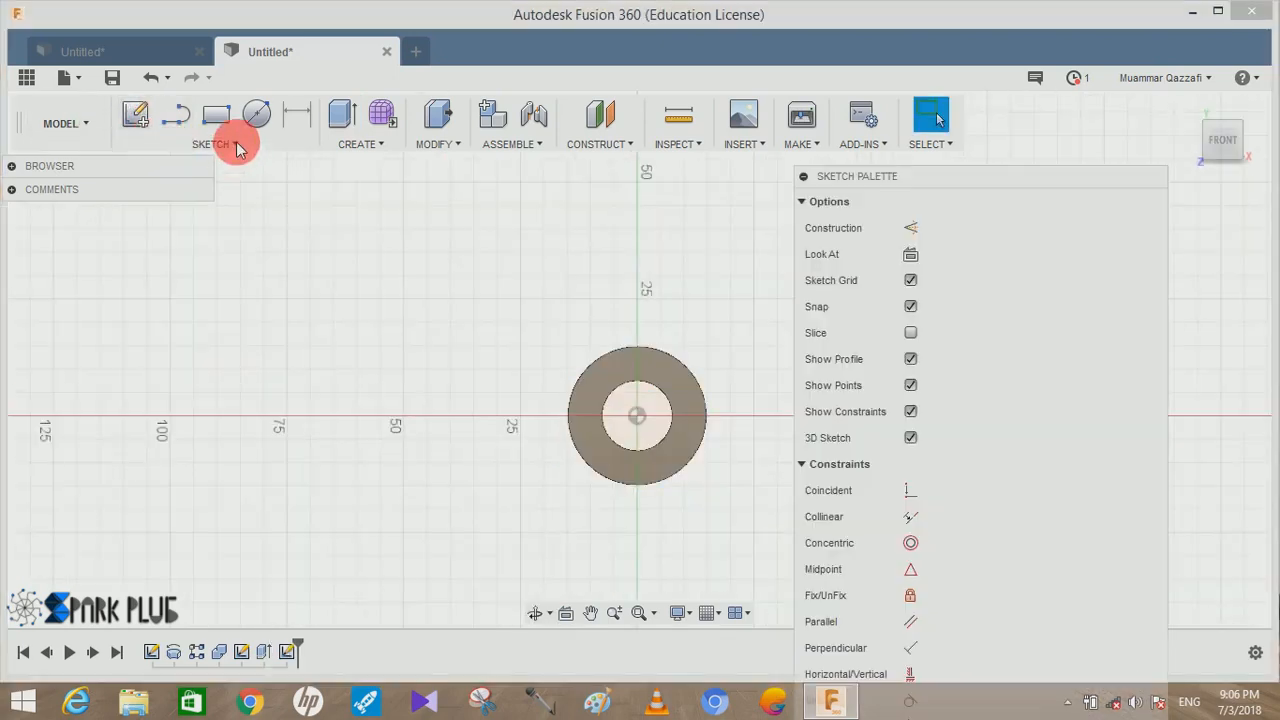
click(210, 124)
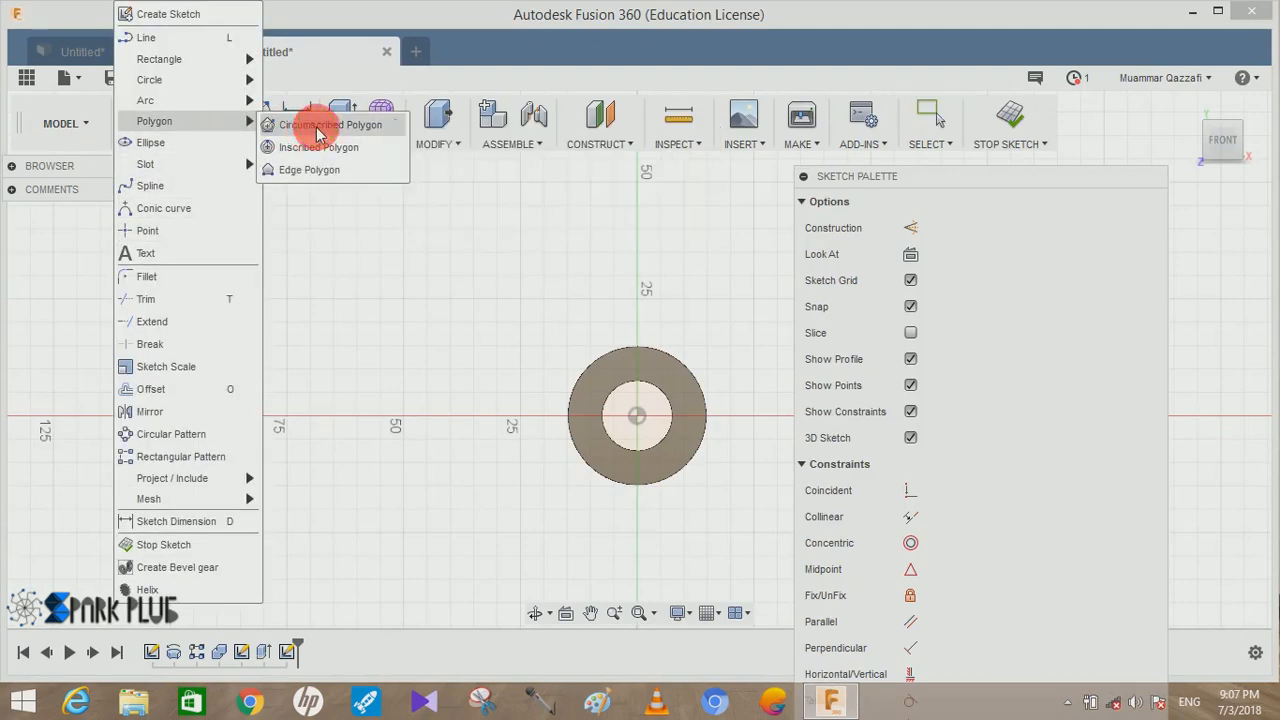
click(330, 124)
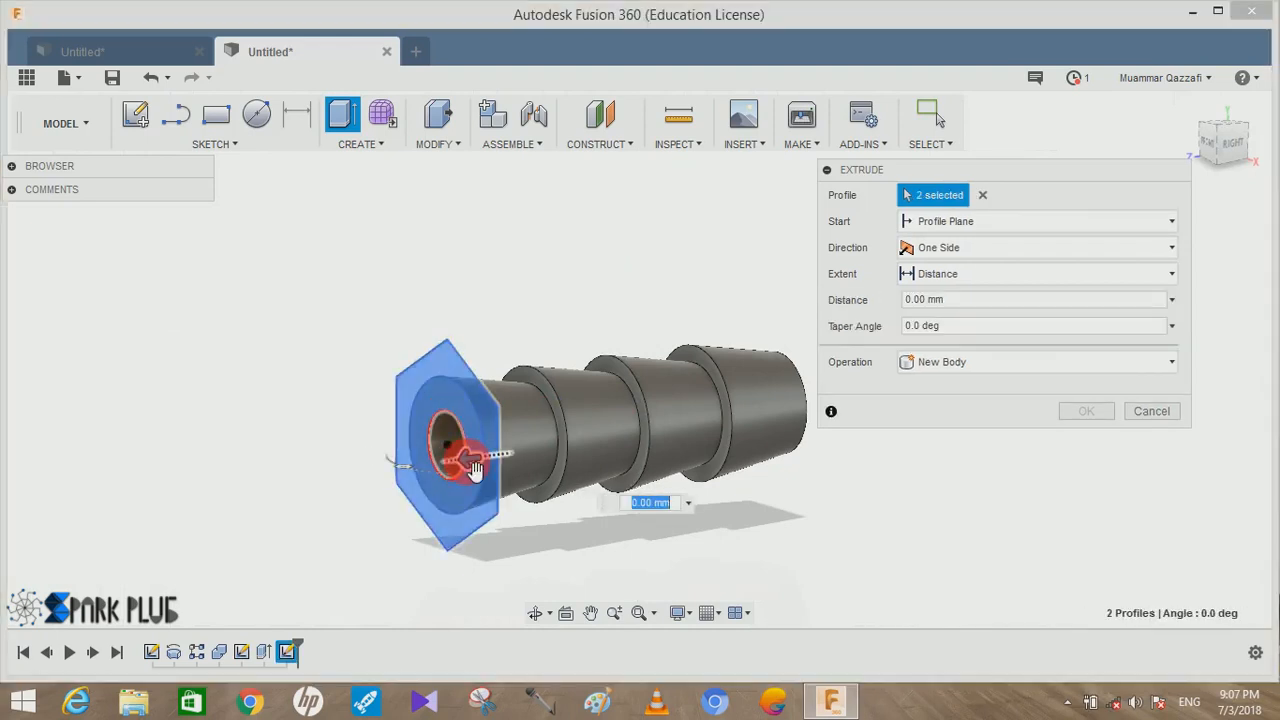
text(10)
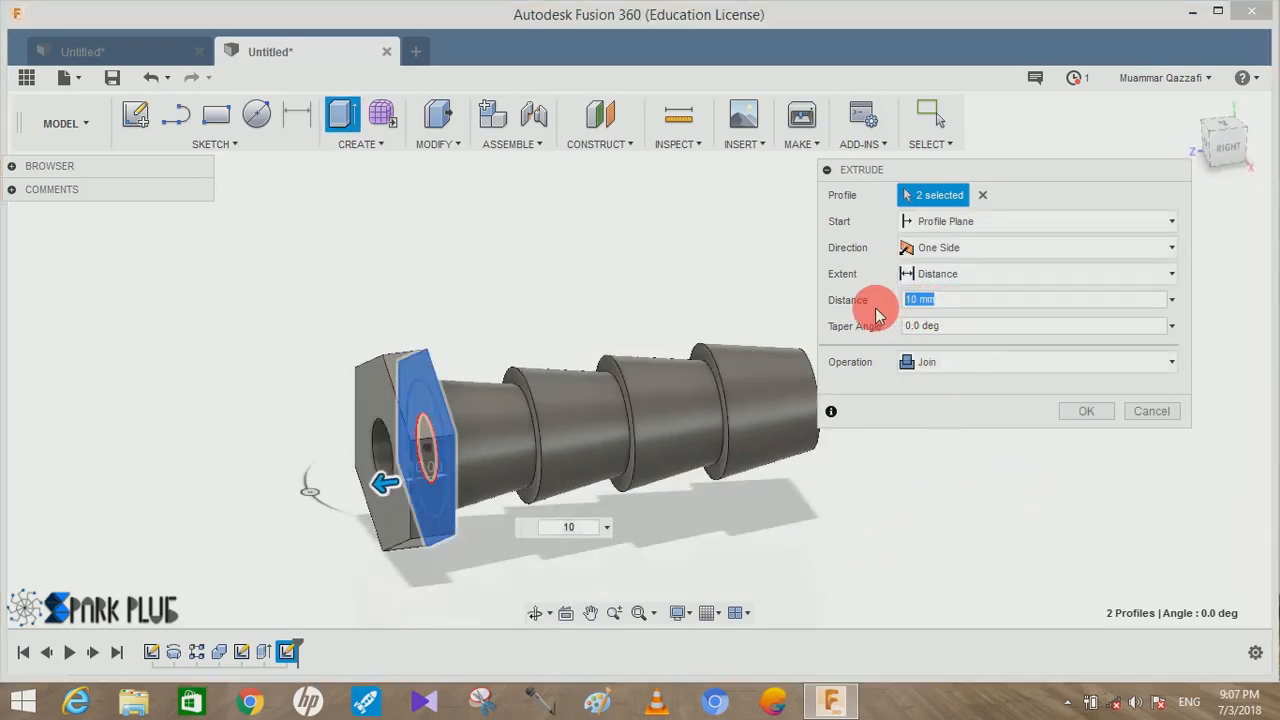
text(15)
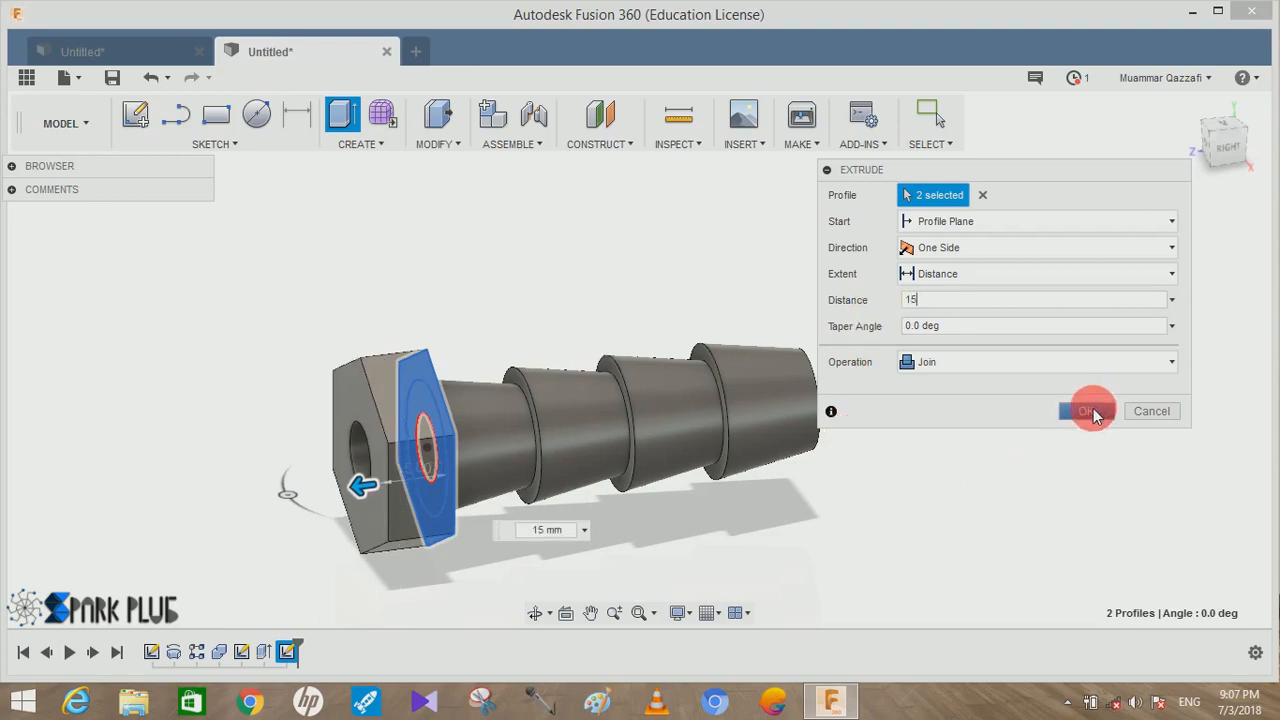
click(1088, 412)
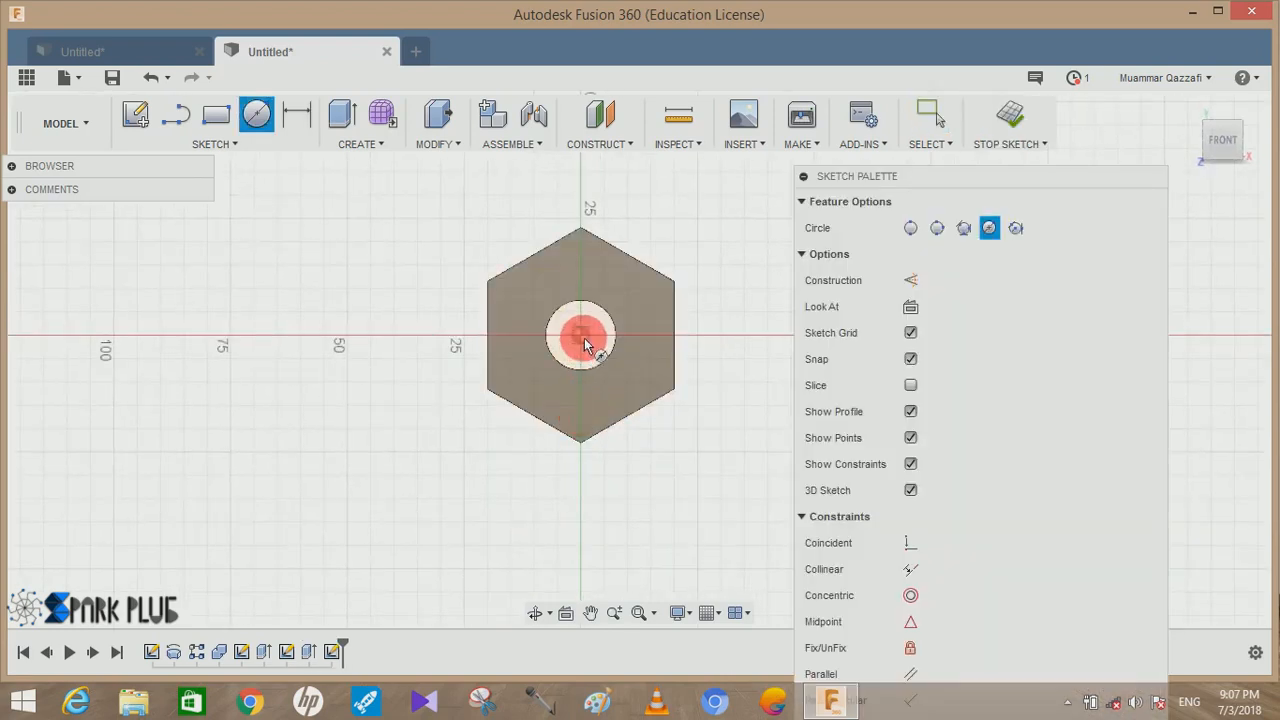
- Sketch a circle inside the hex face and extrude it 45 mm as the cylindrical end
drag(580, 336, 644, 350)
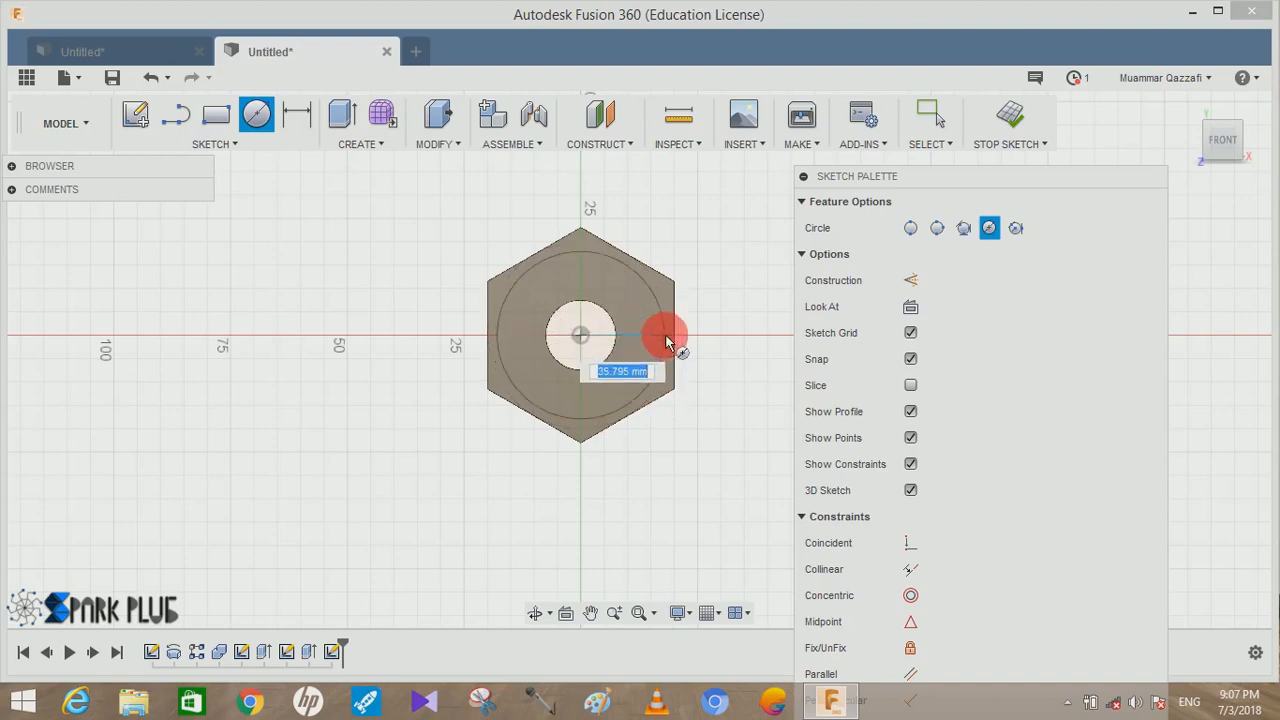
click(670, 336)
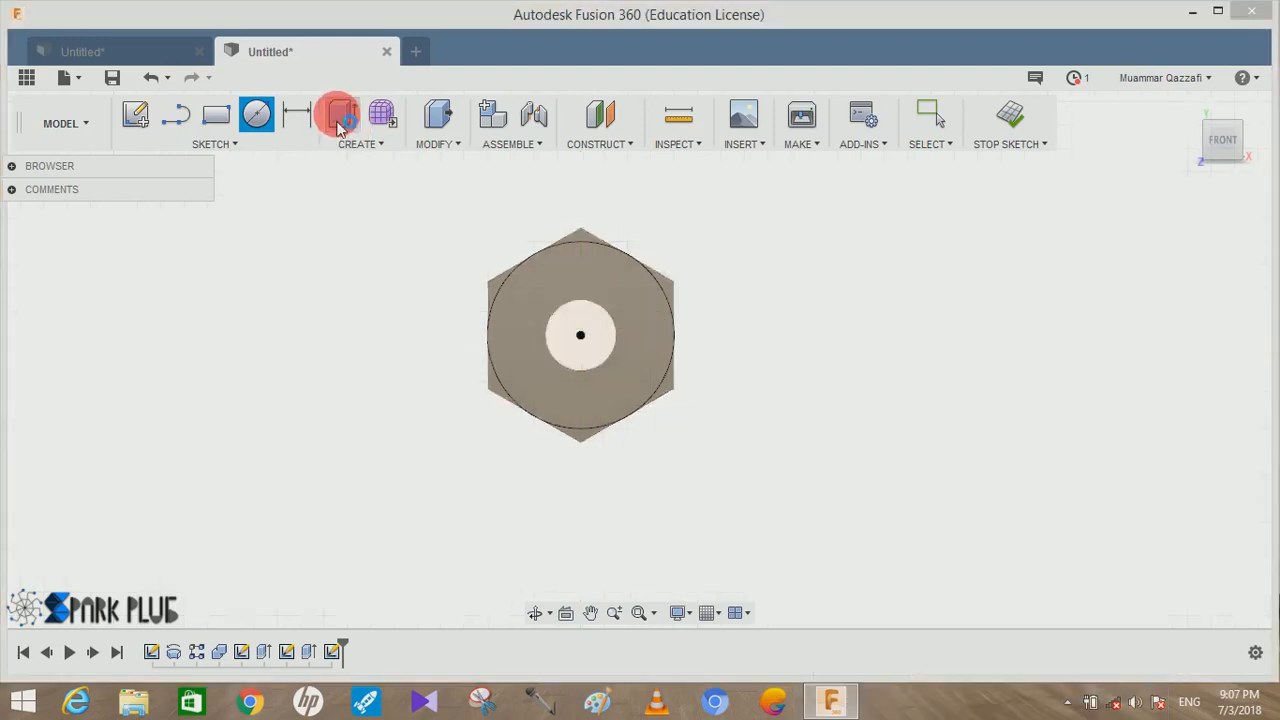
click(340, 114)
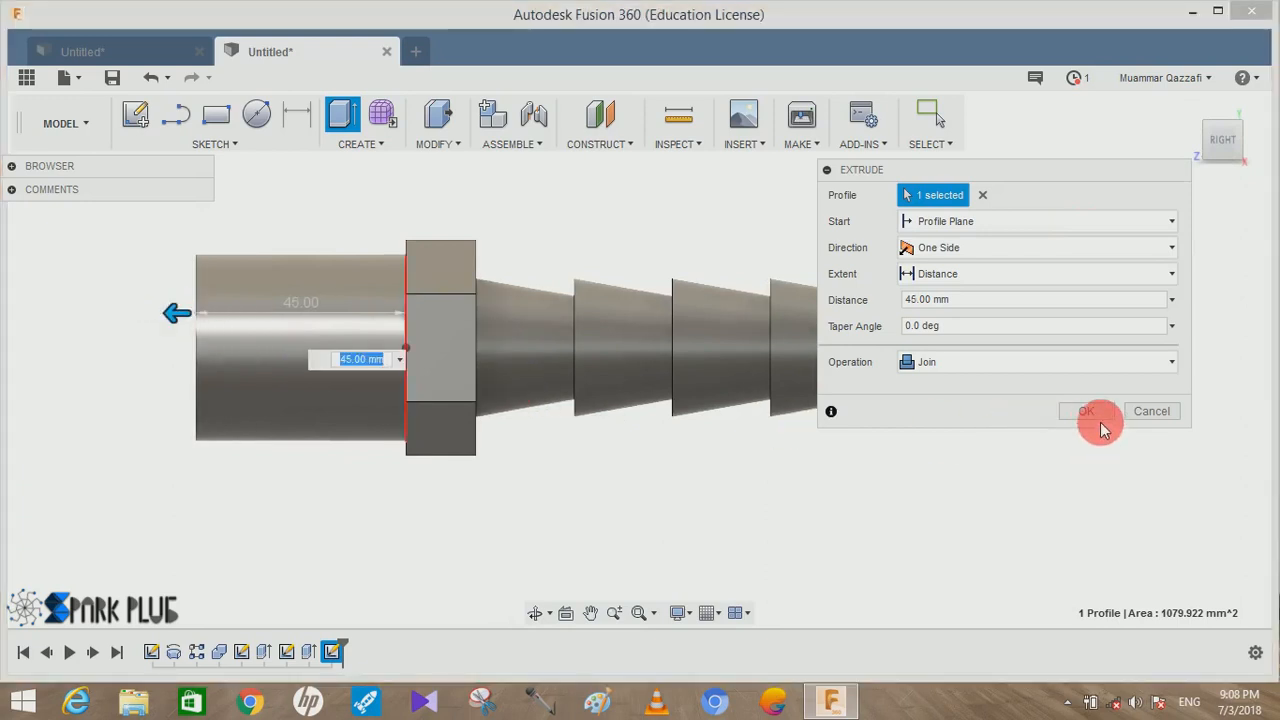
click(1088, 412)
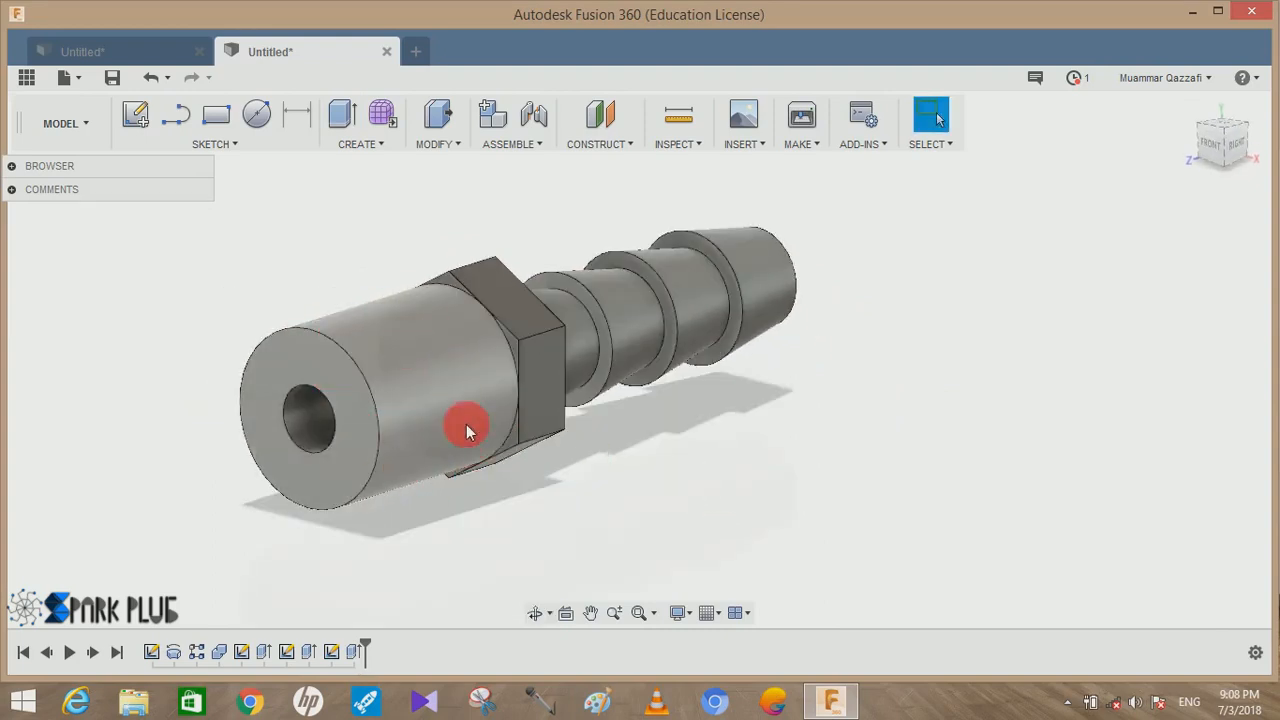
mouse_move(440, 396)
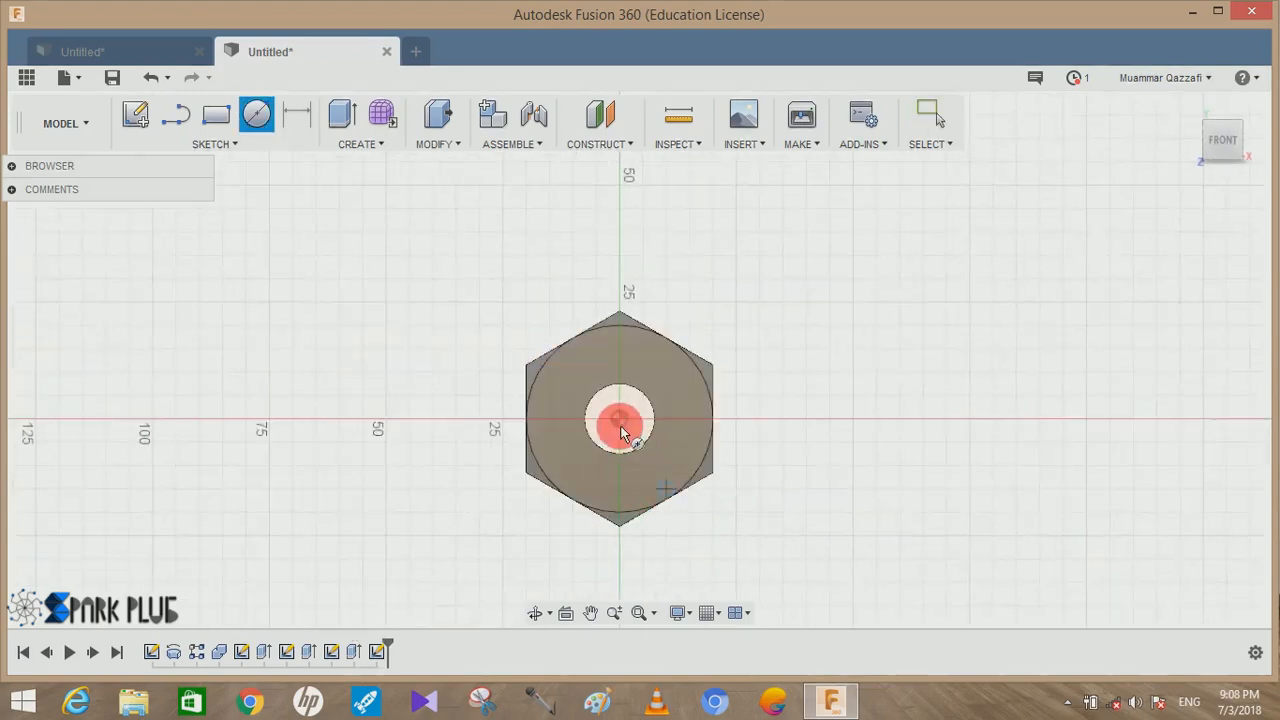
- Sketch a circle on the cylinder end and cut a -45 mm deep bore, then inspect it
click(618, 420)
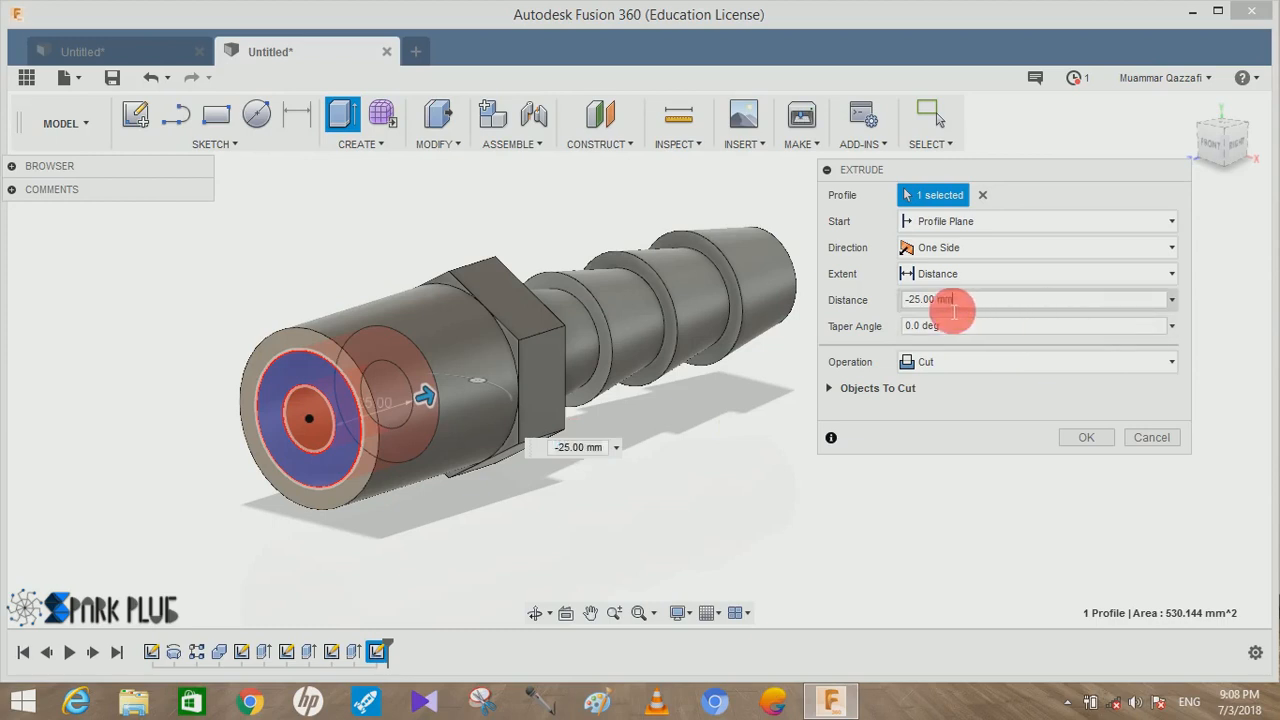
click(1036, 300)
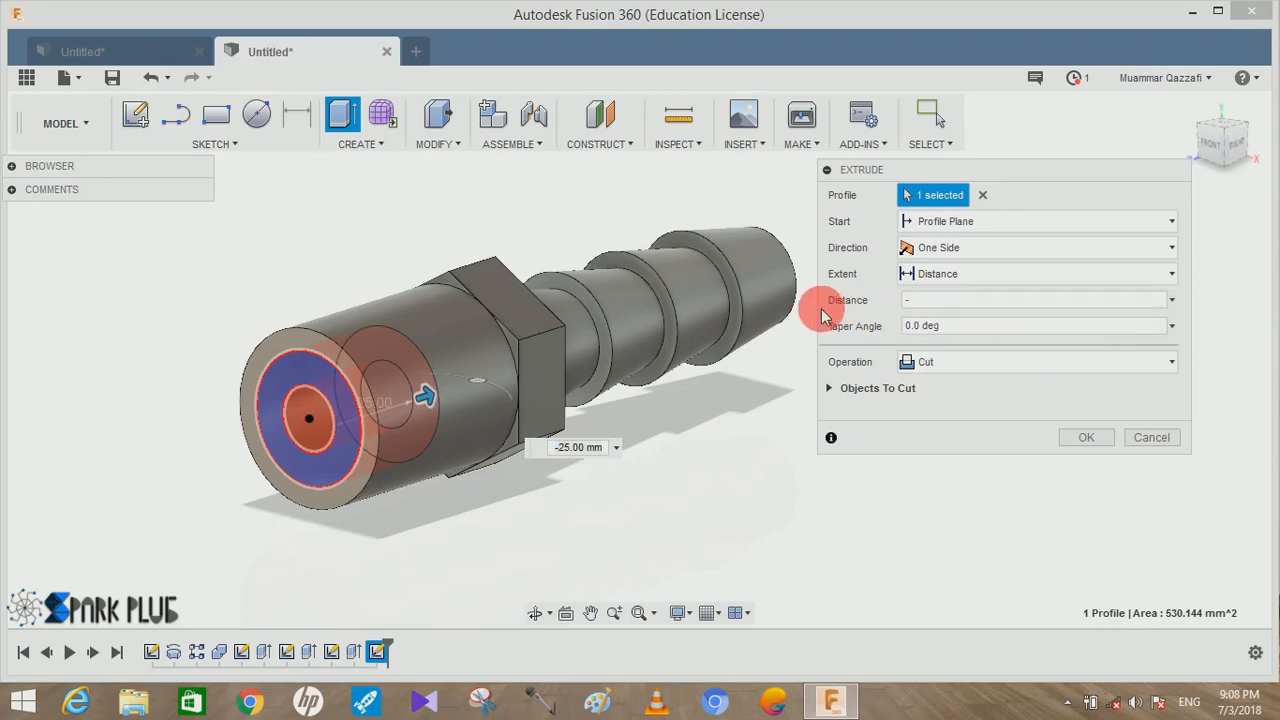
text(-45)
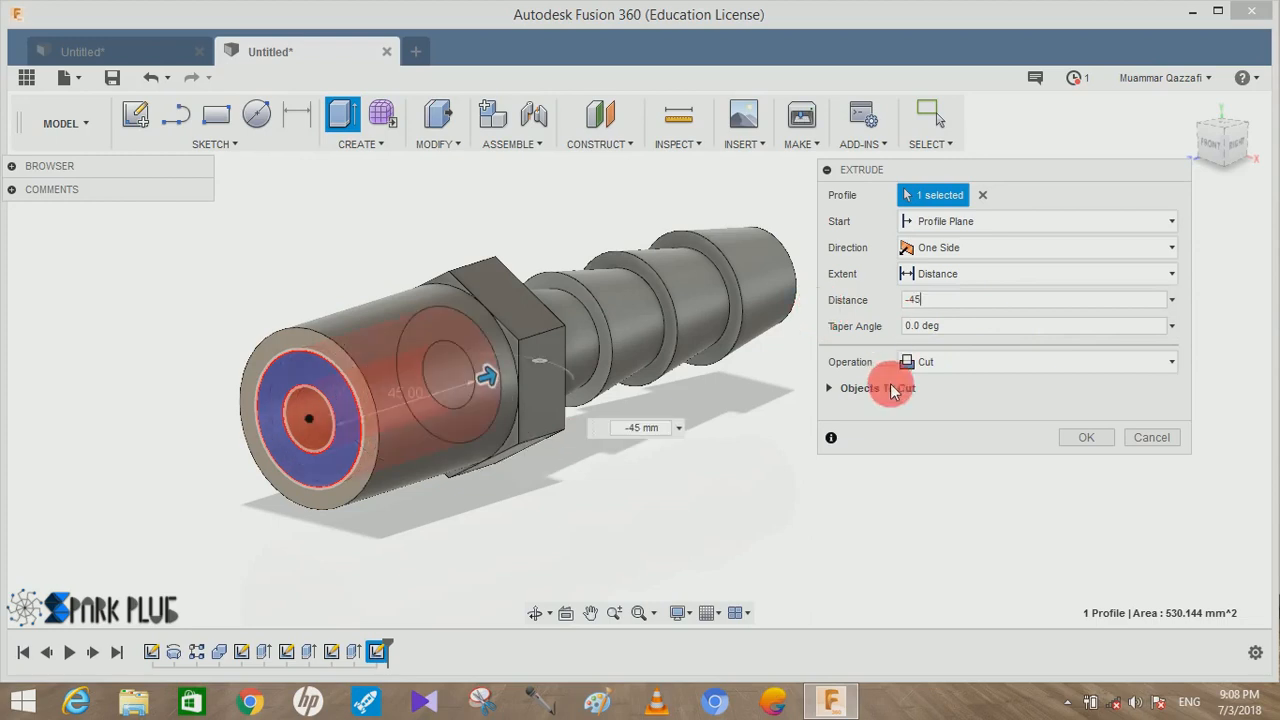
click(1084, 436)
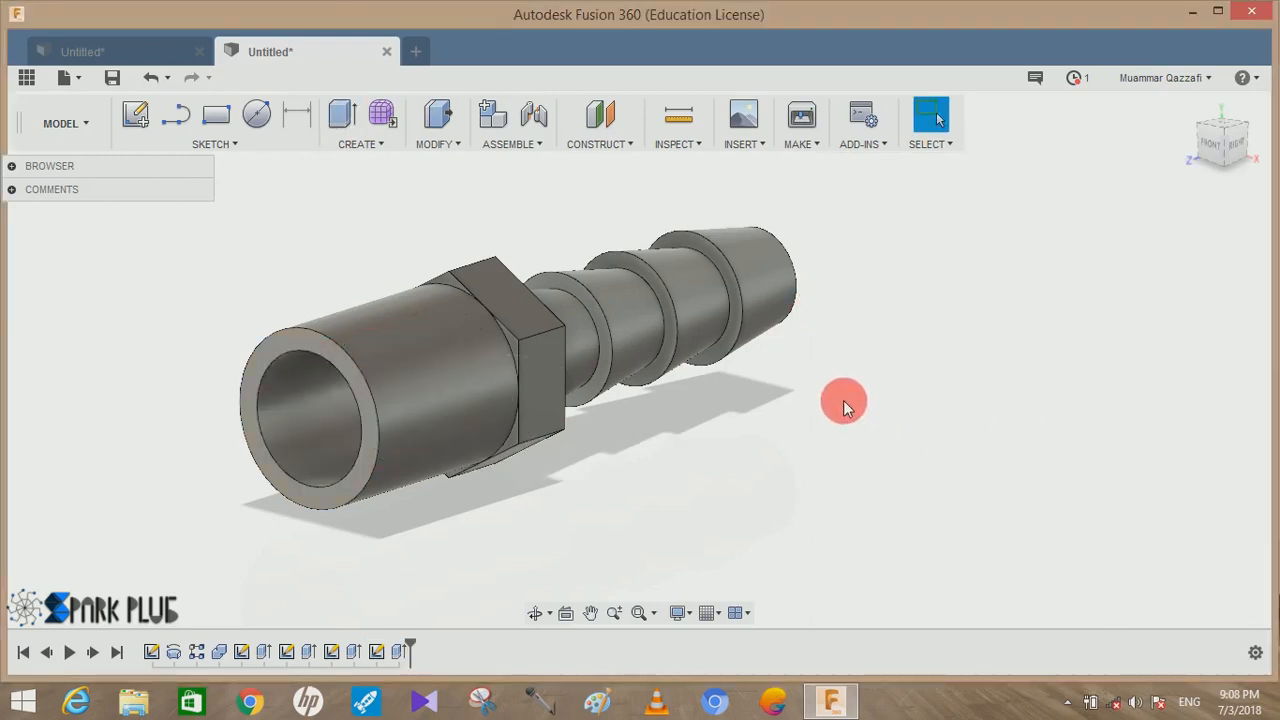
drag(844, 408, 938, 382)
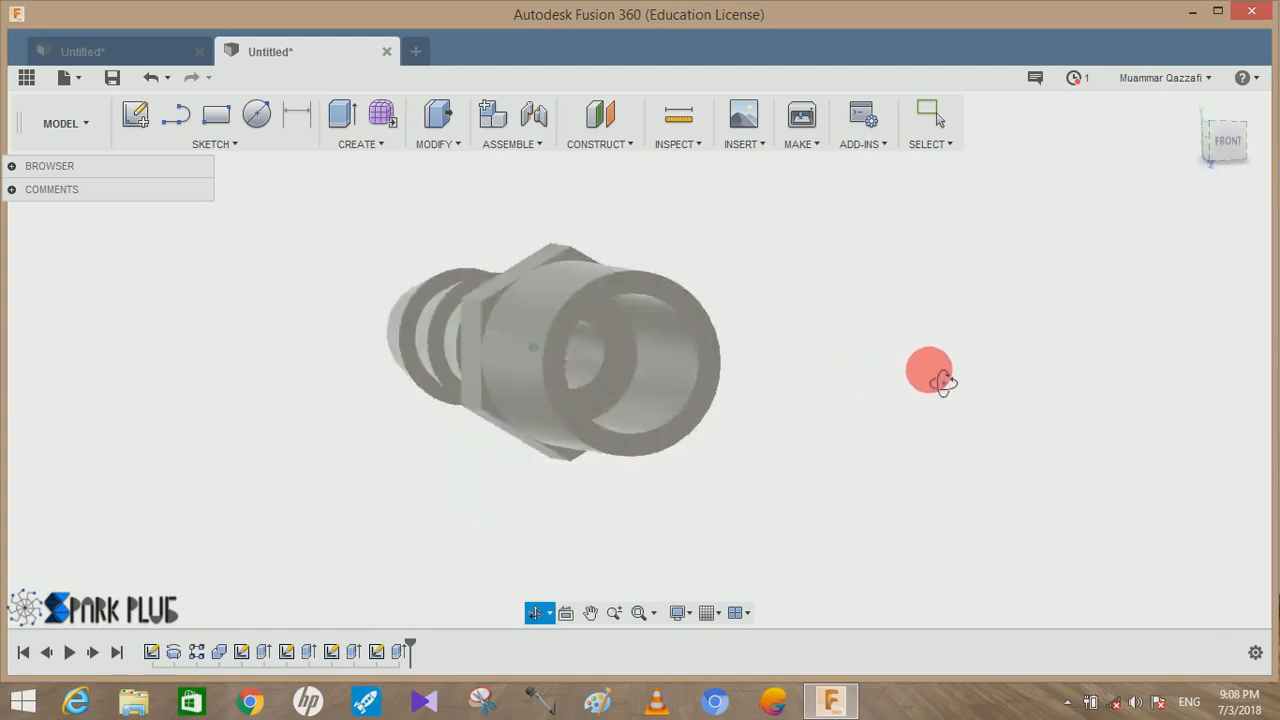
drag(928, 370, 730, 370)
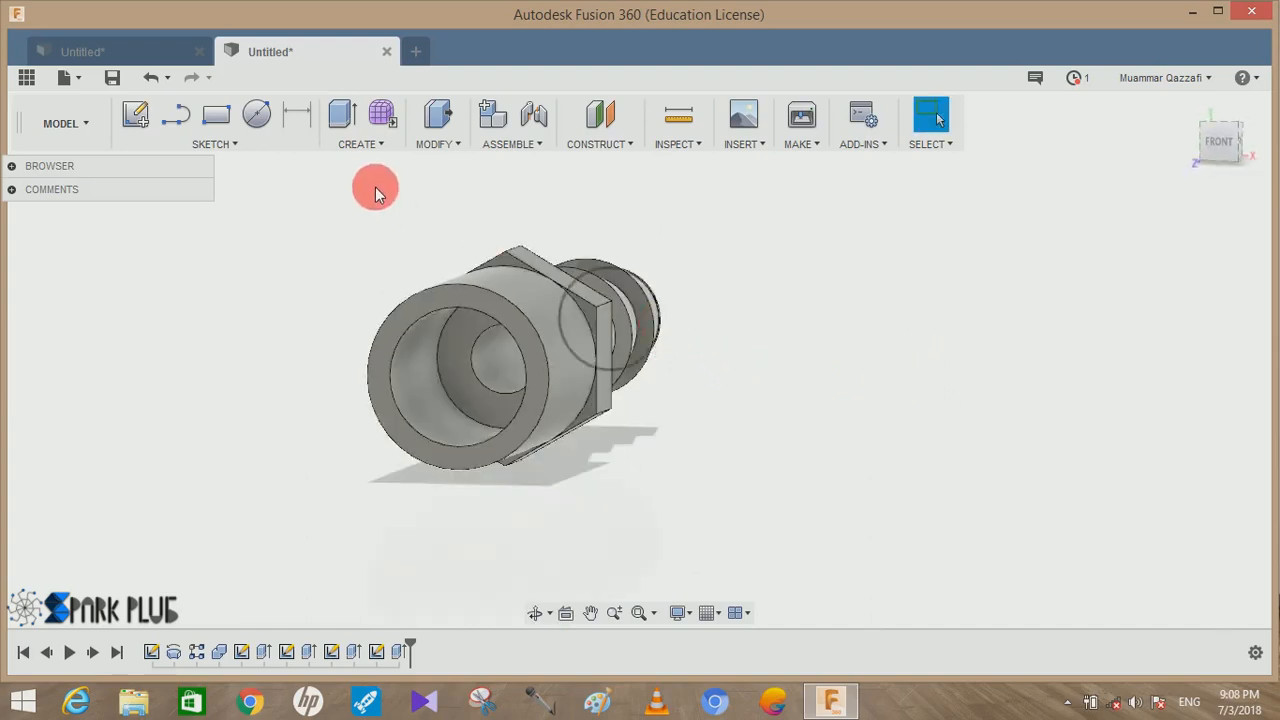
click(360, 124)
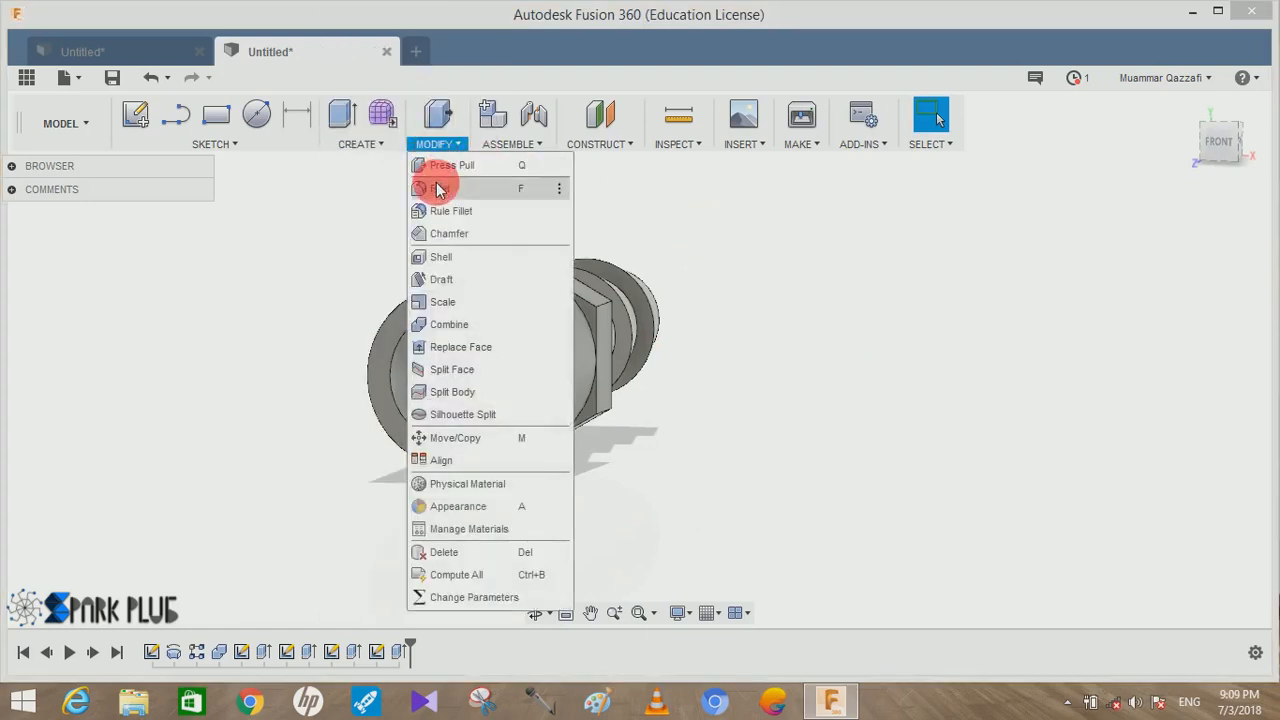
- Fillet the bore's inner mouth edge with radius 18
click(440, 188)
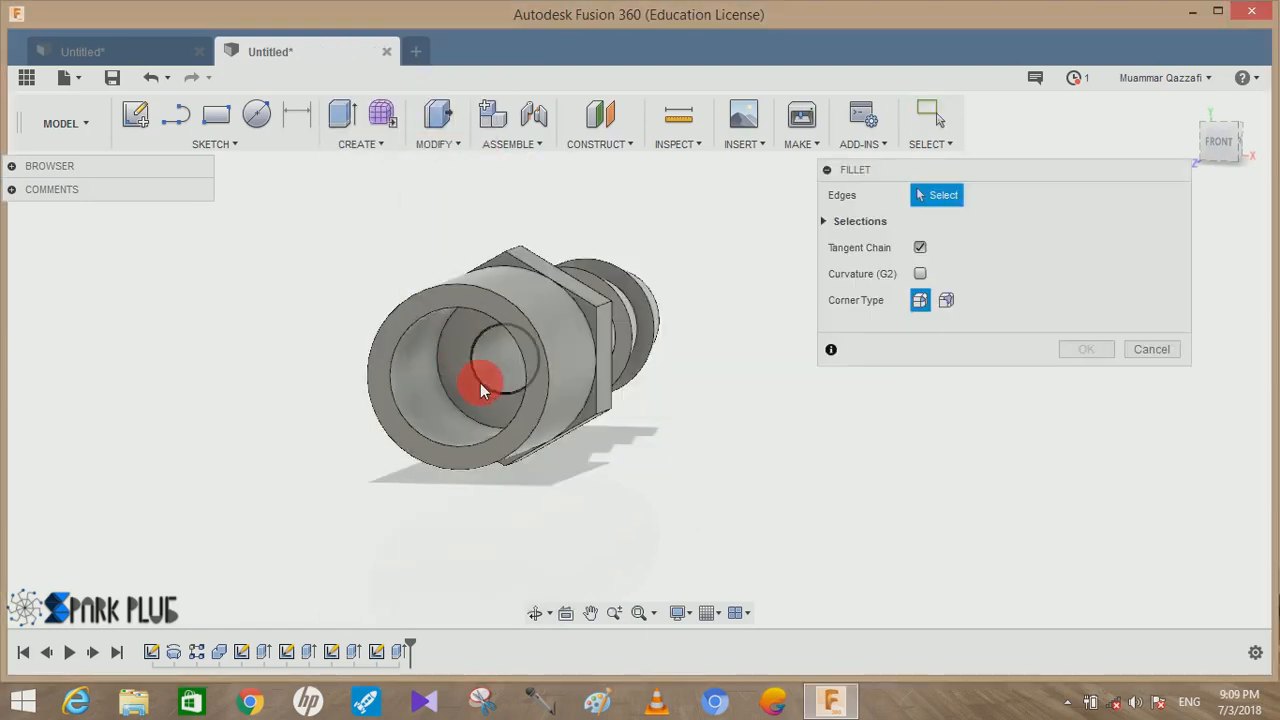
click(484, 396)
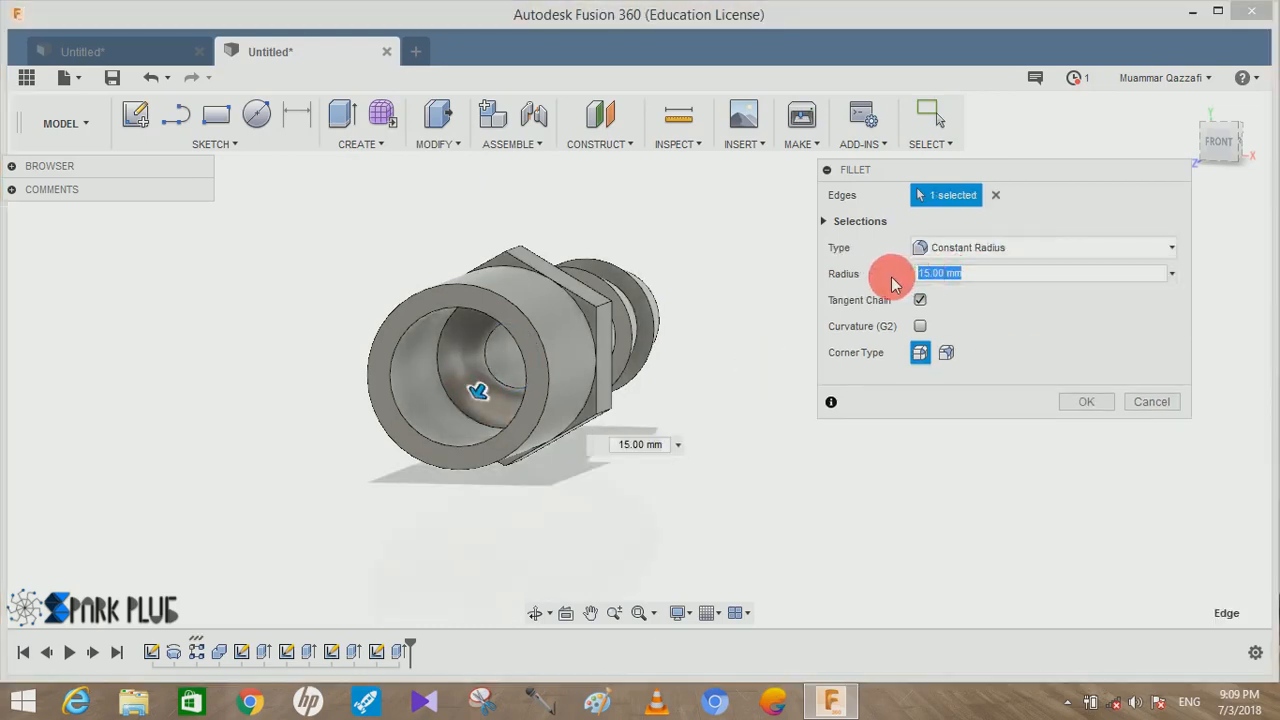
text(18)
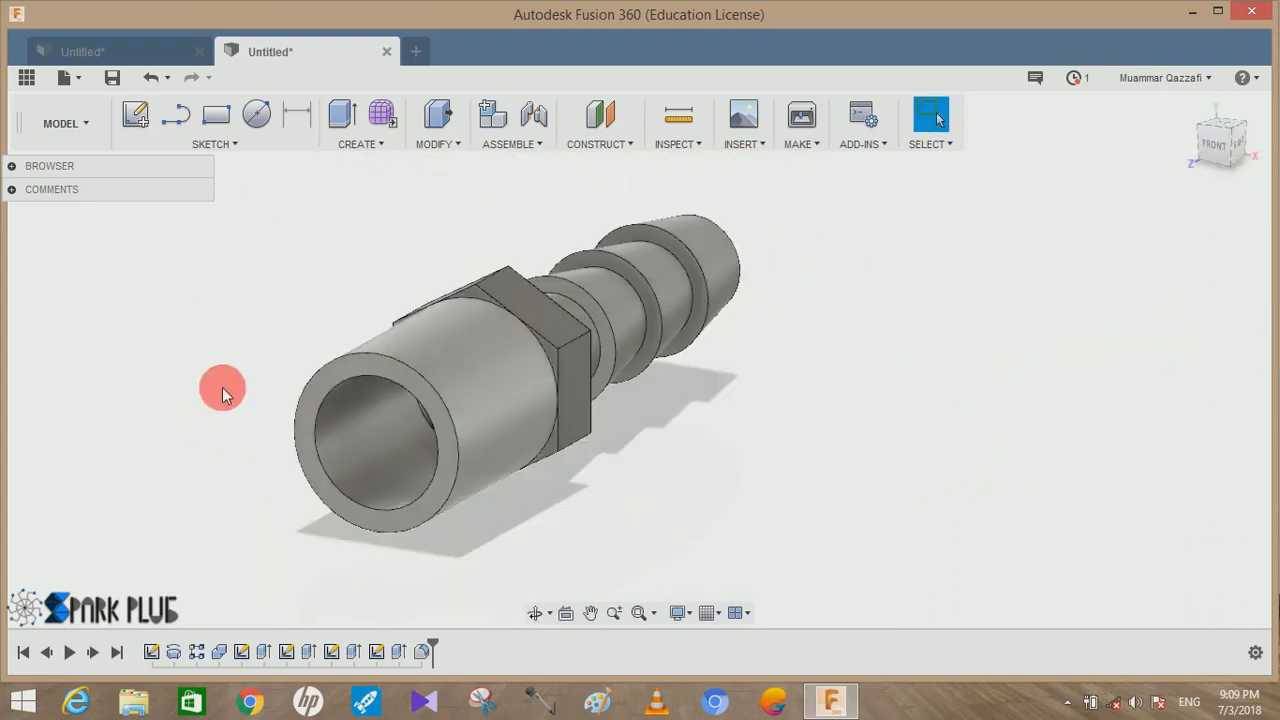
- Add a modelled BSP pipe thread (G 1 1/4-11) on the cylindrical end face
click(356, 130)
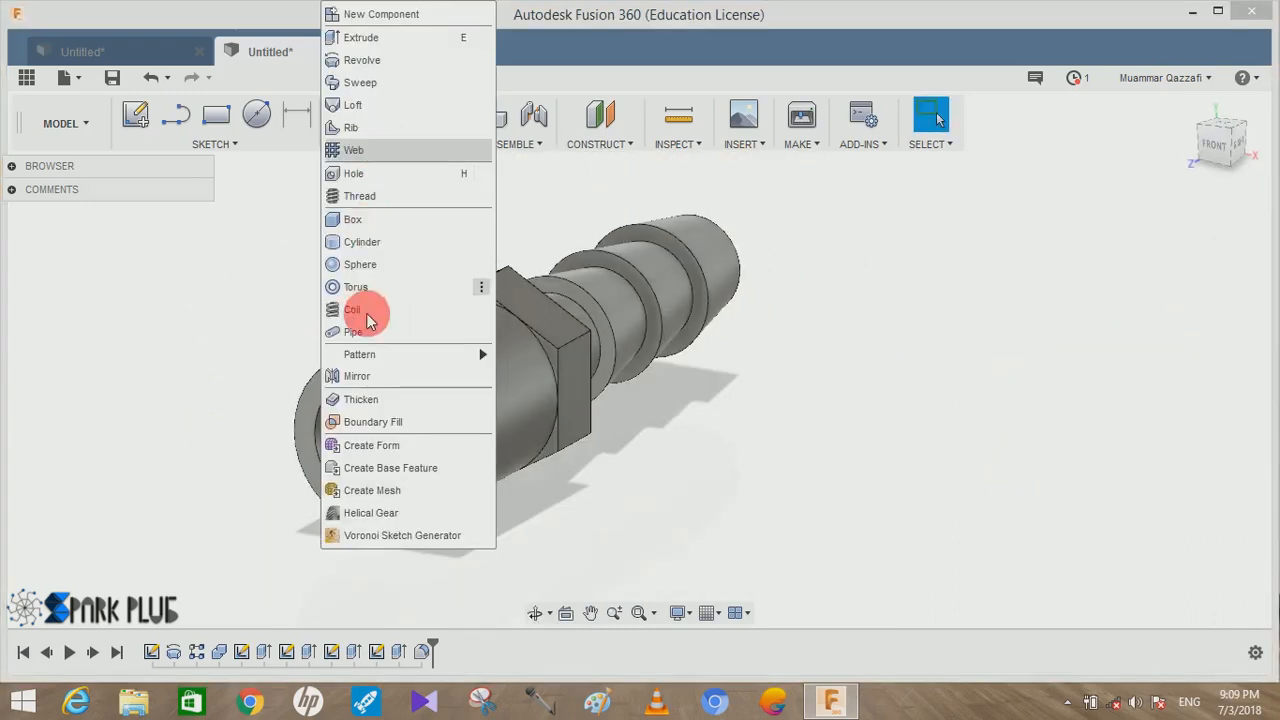
click(360, 196)
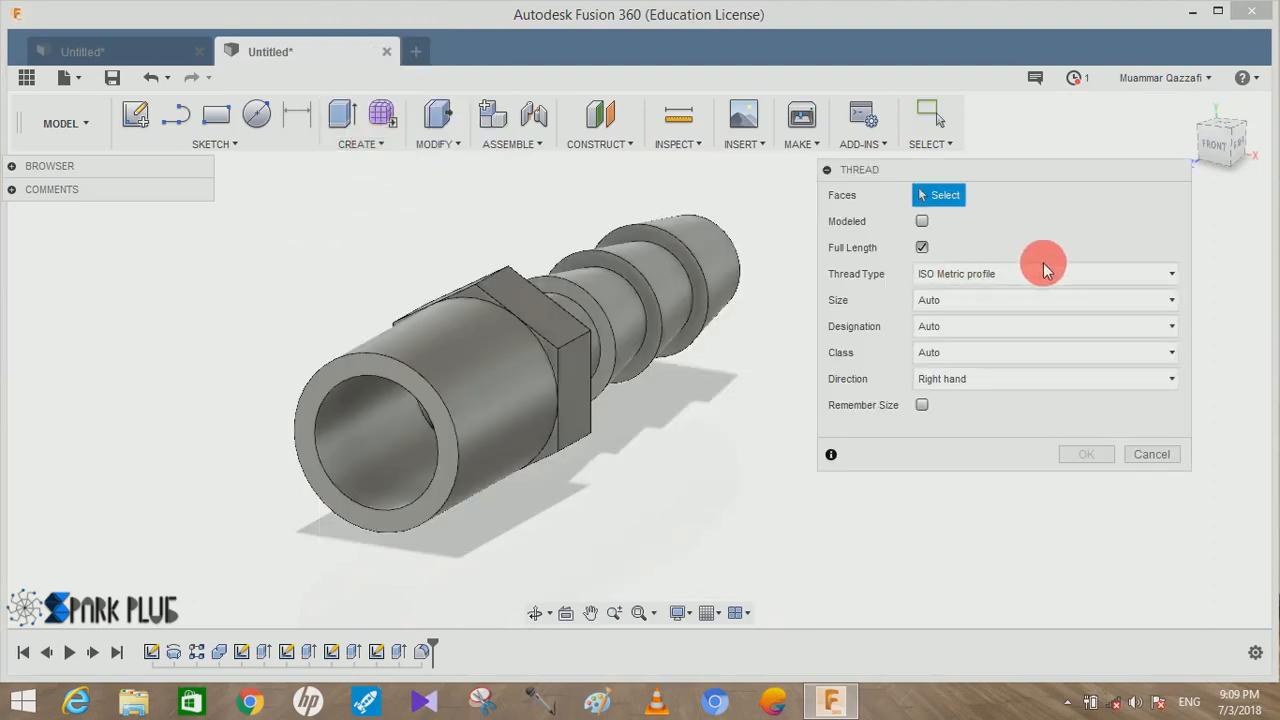
click(1044, 272)
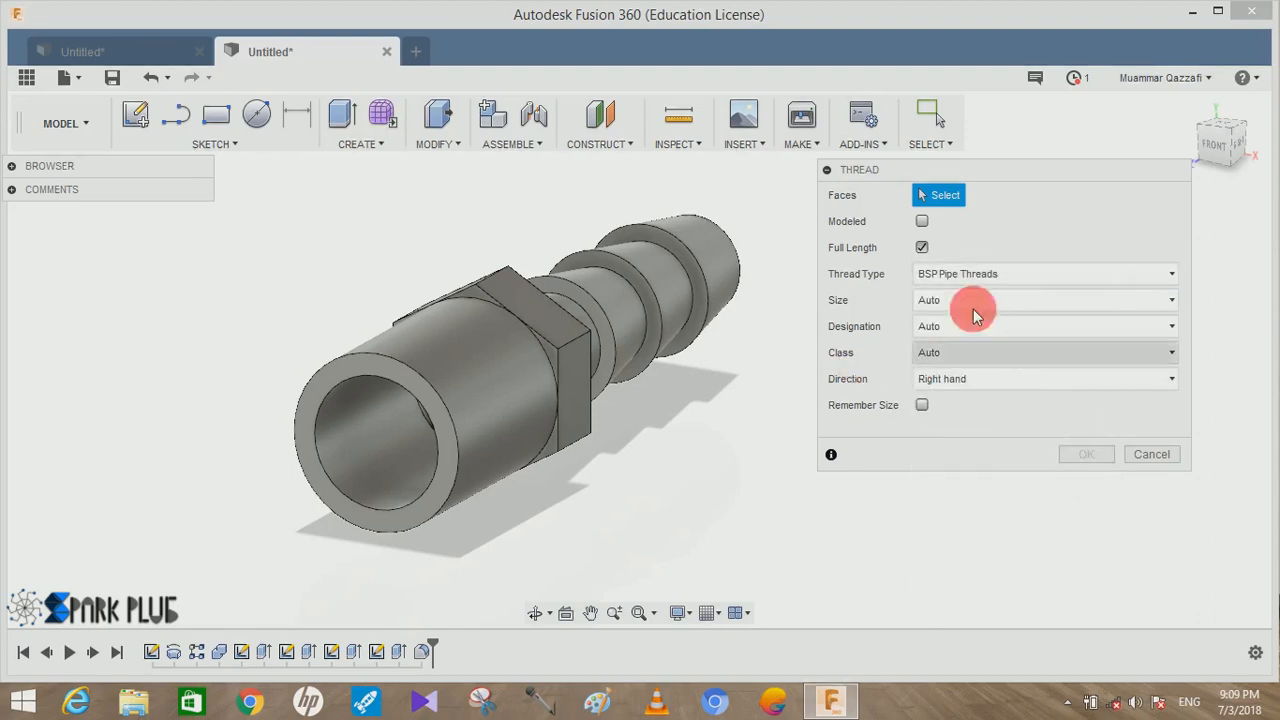
mouse_move(580, 430)
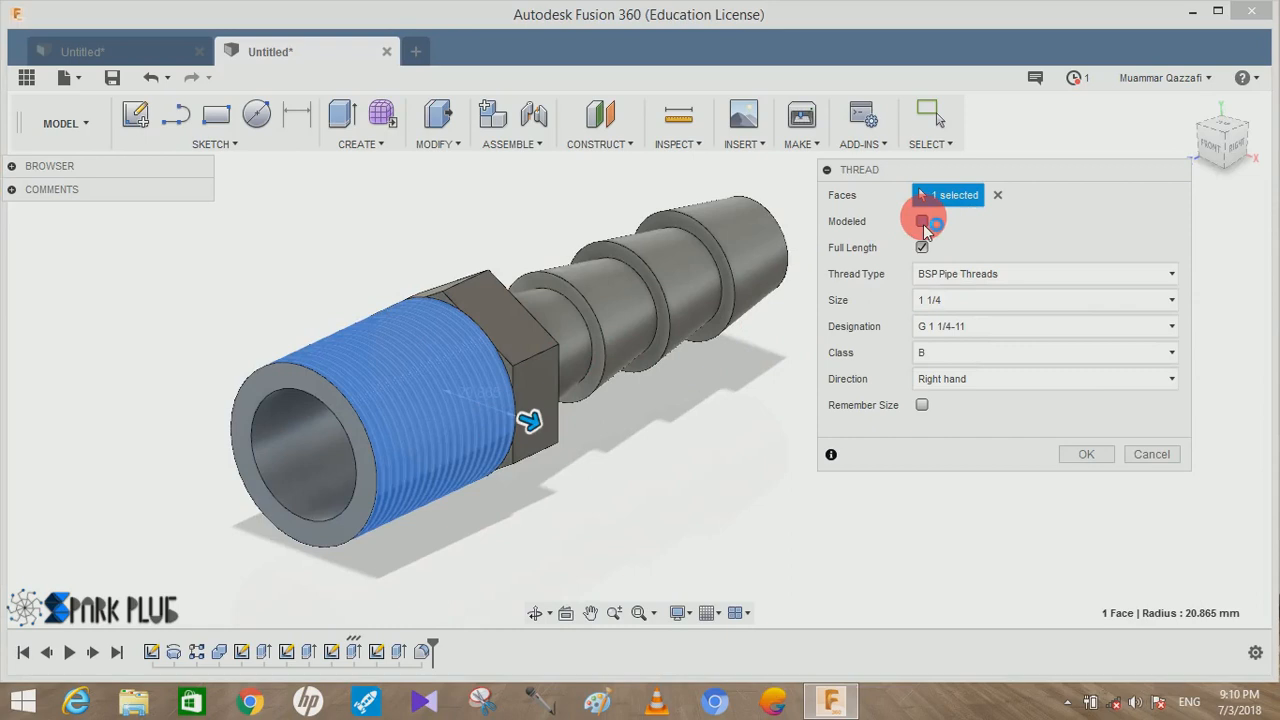
click(922, 220)
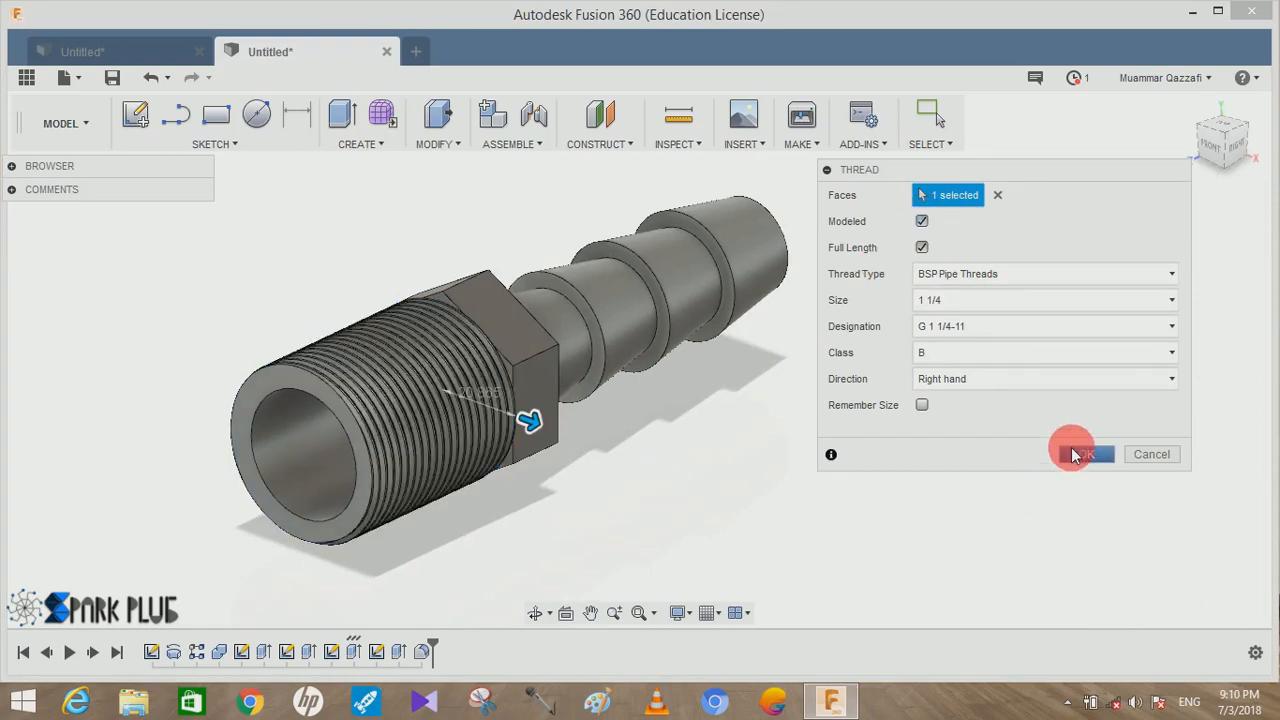
click(1084, 454)
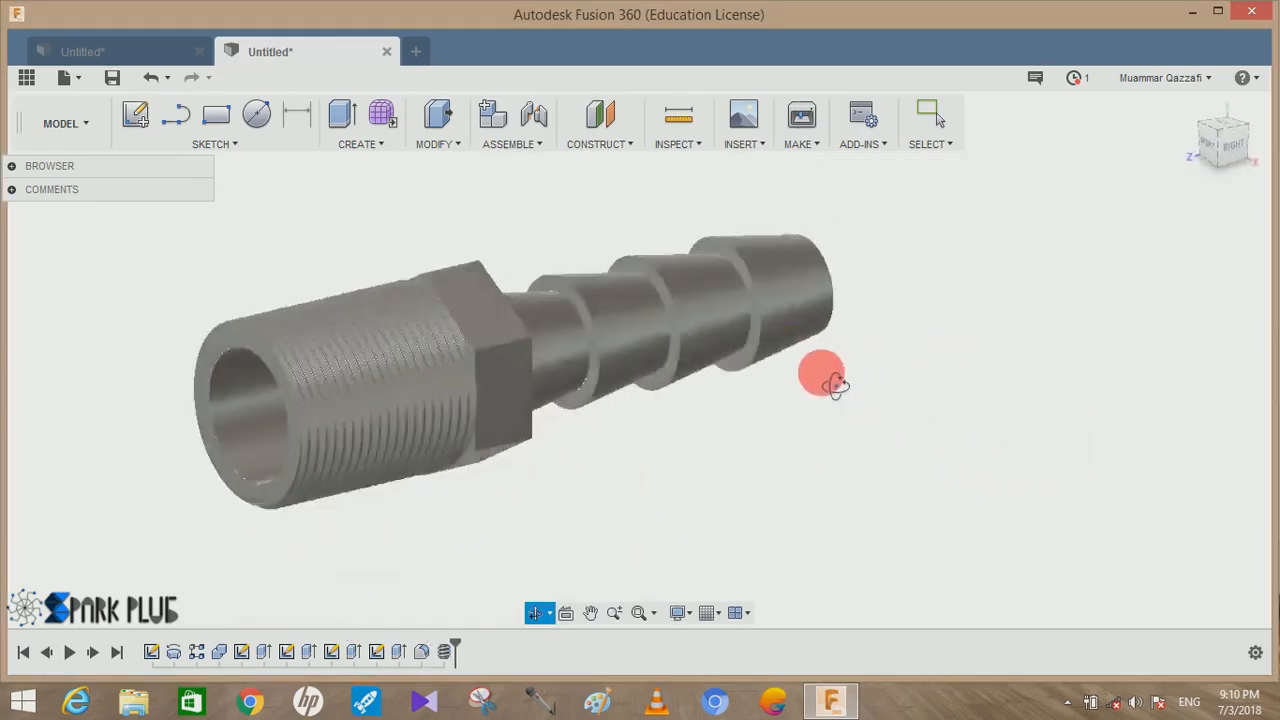
drag(836, 384, 510, 284)
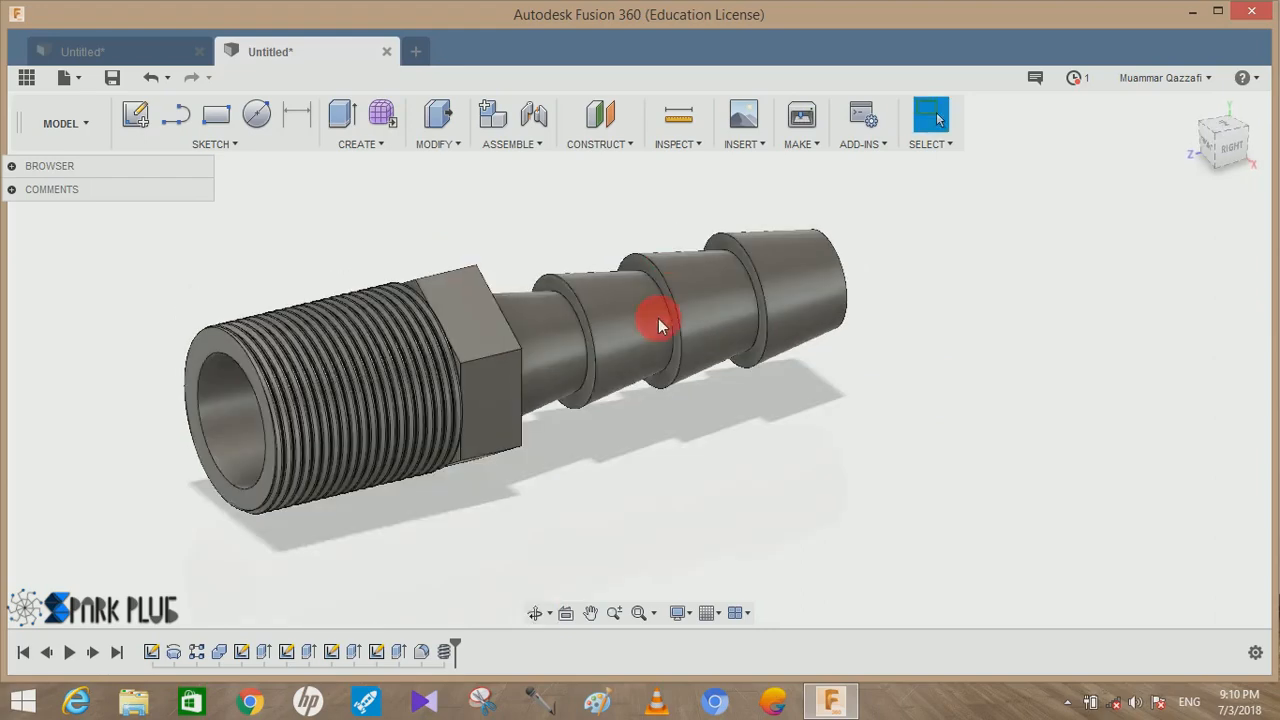
mouse_move(870, 284)
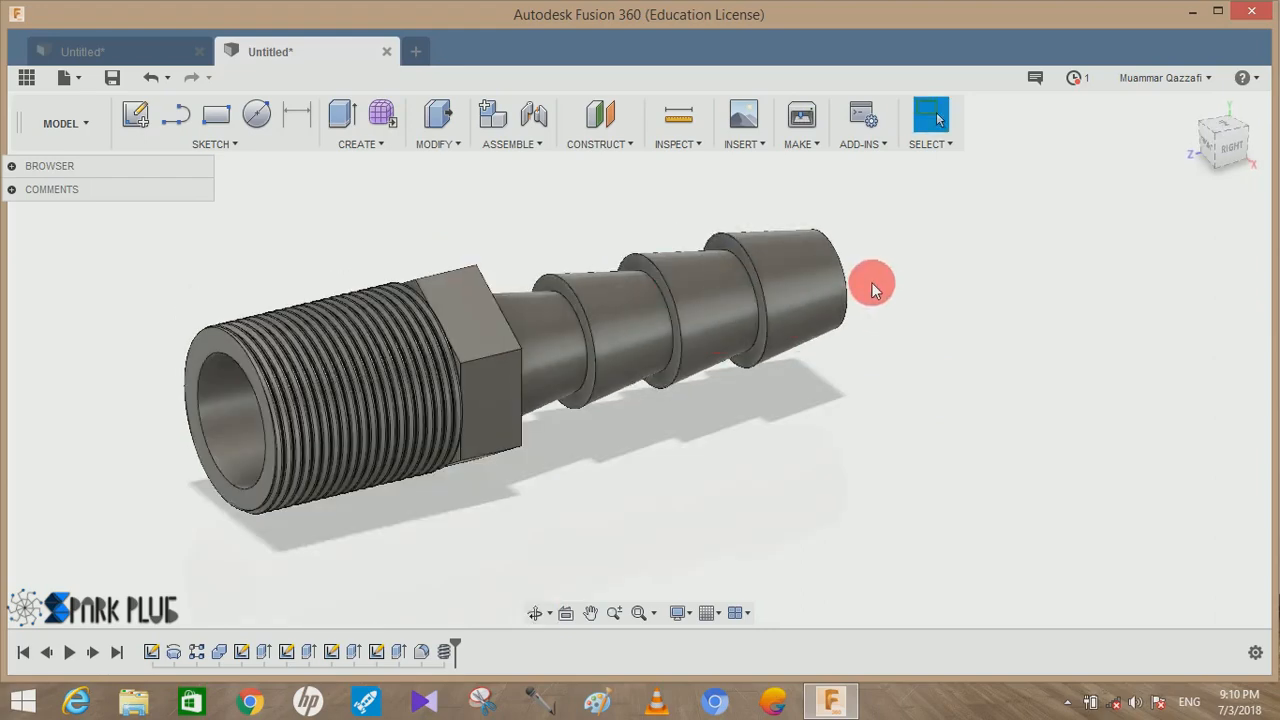
drag(872, 284, 778, 368)
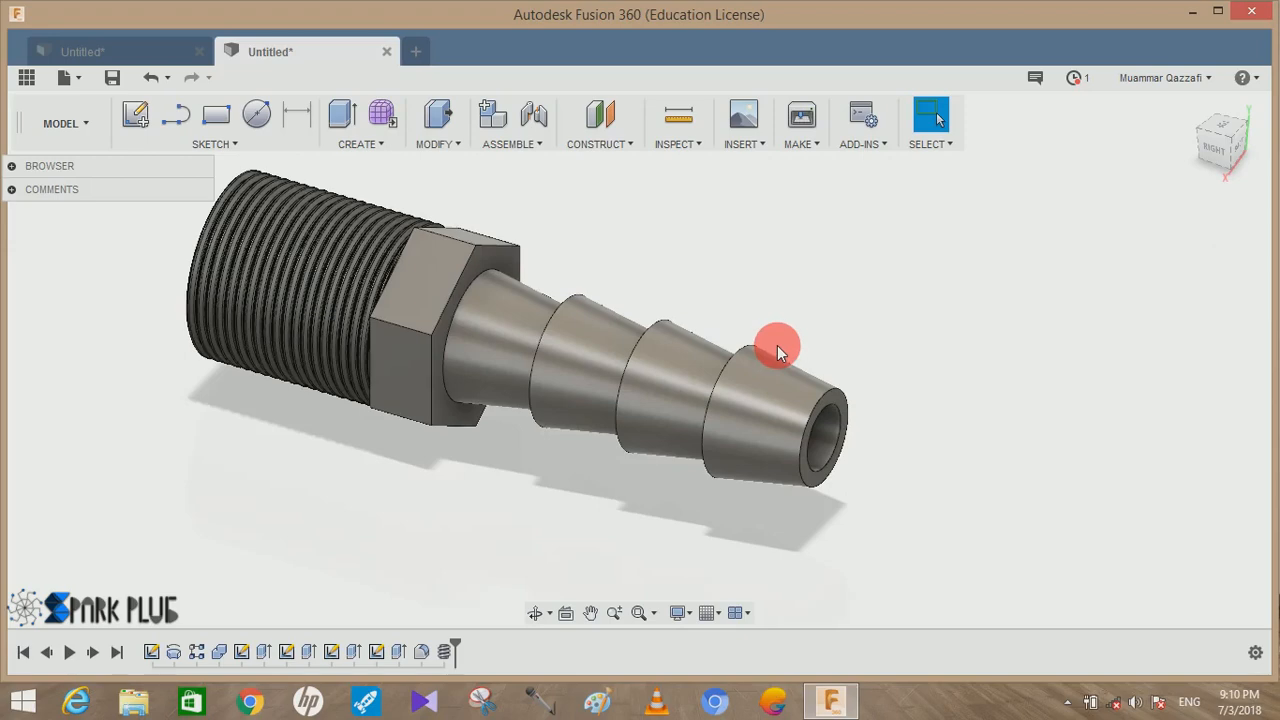
drag(780, 350, 640, 224)
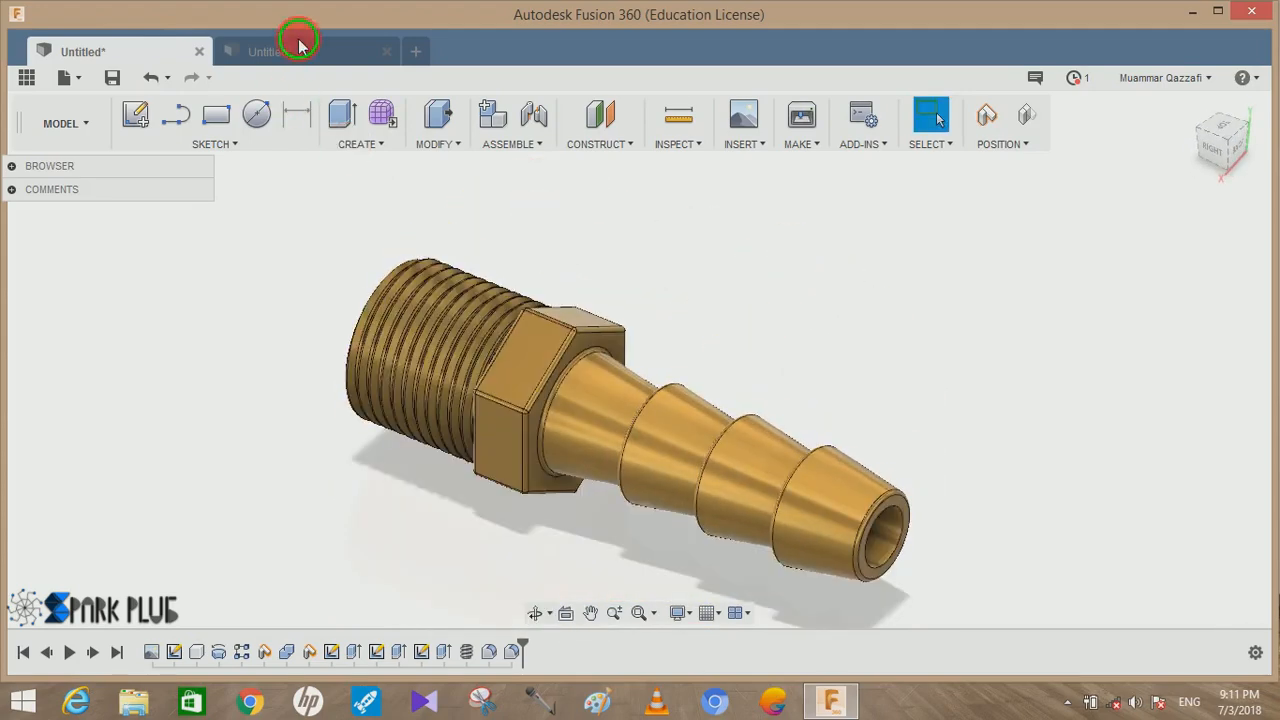
click(270, 52)
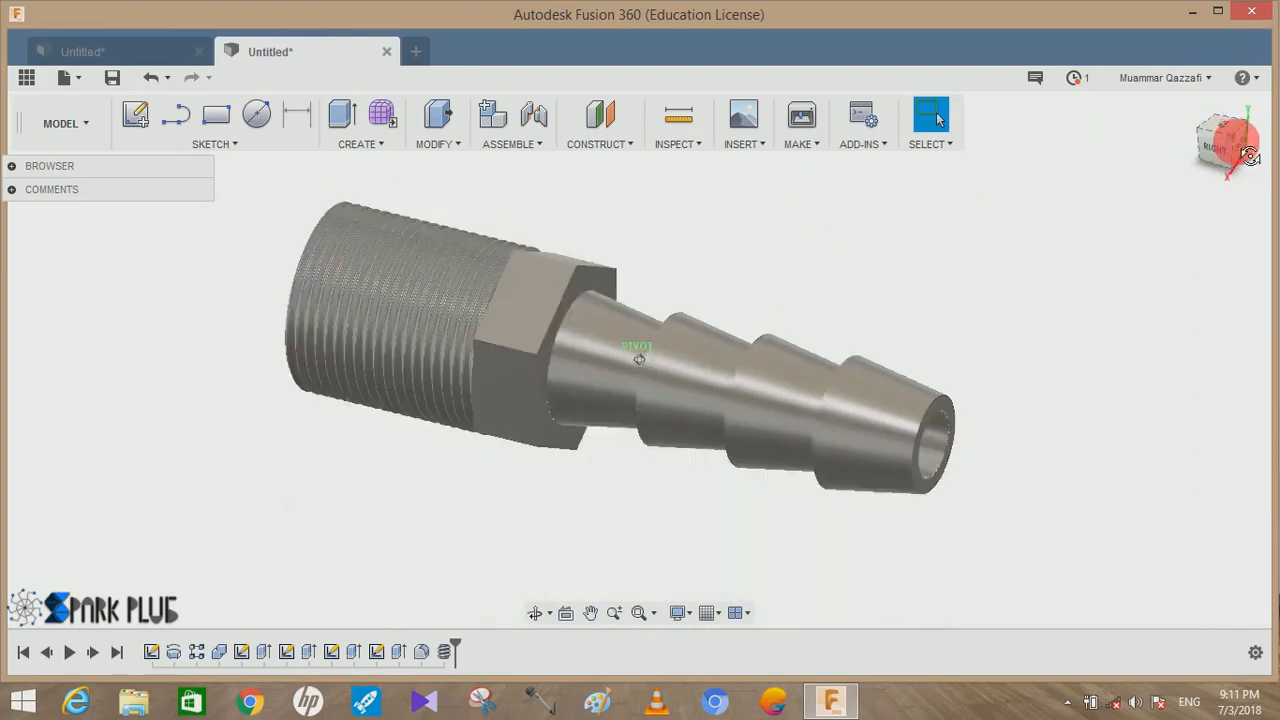